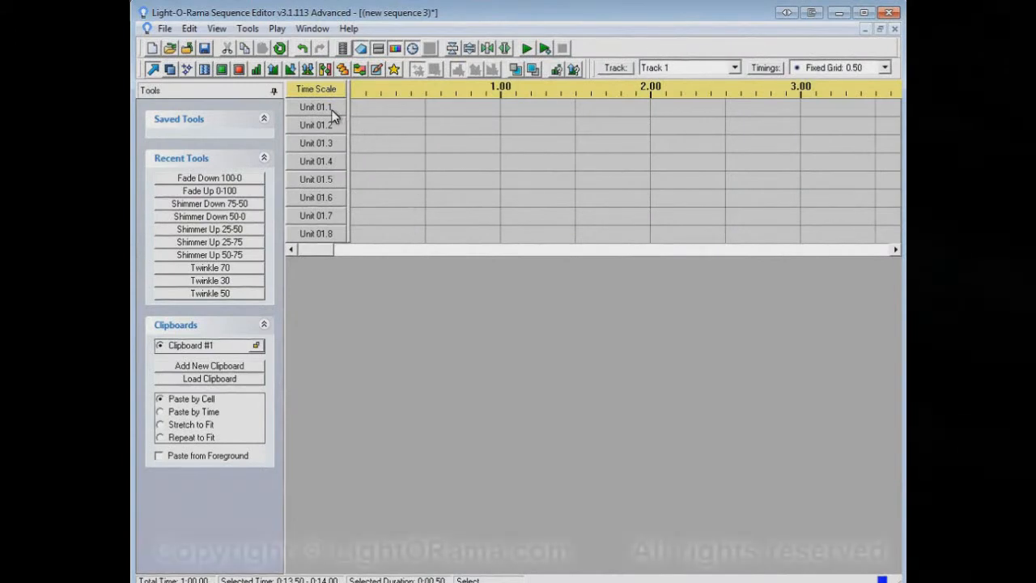
pyautogui.moveTo(455, 117)
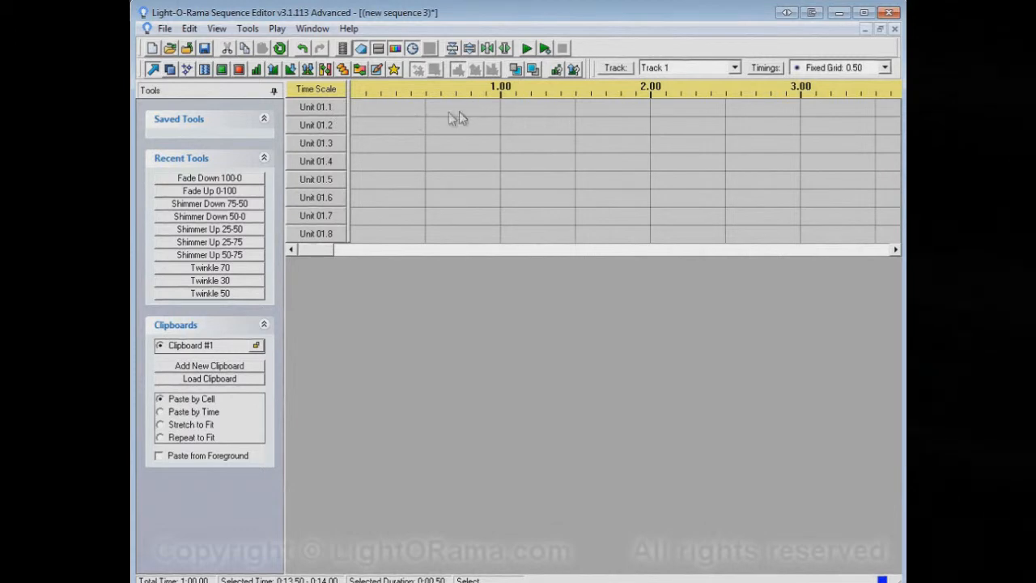
pyautogui.moveTo(542, 135)
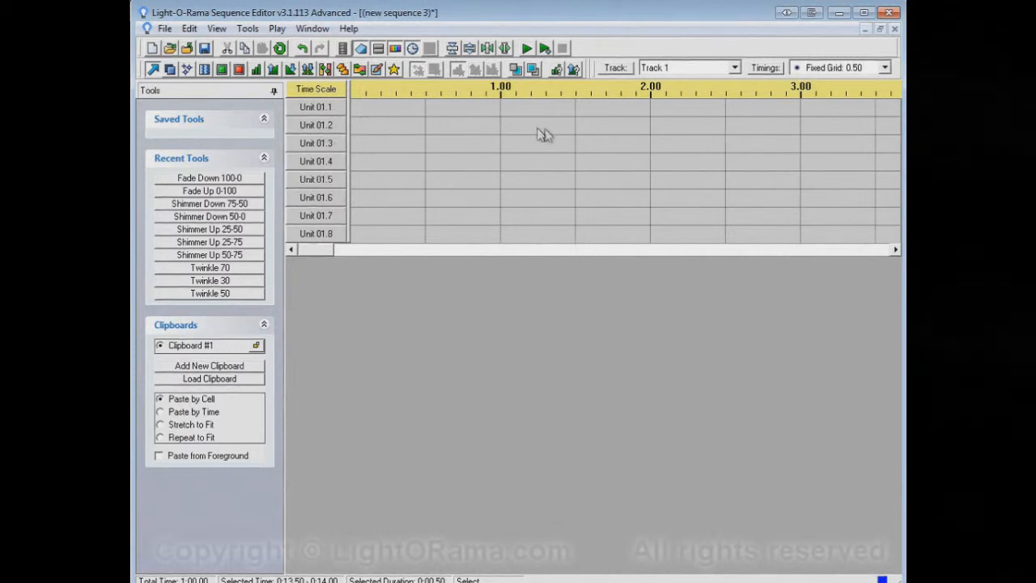
pyautogui.moveTo(330, 133)
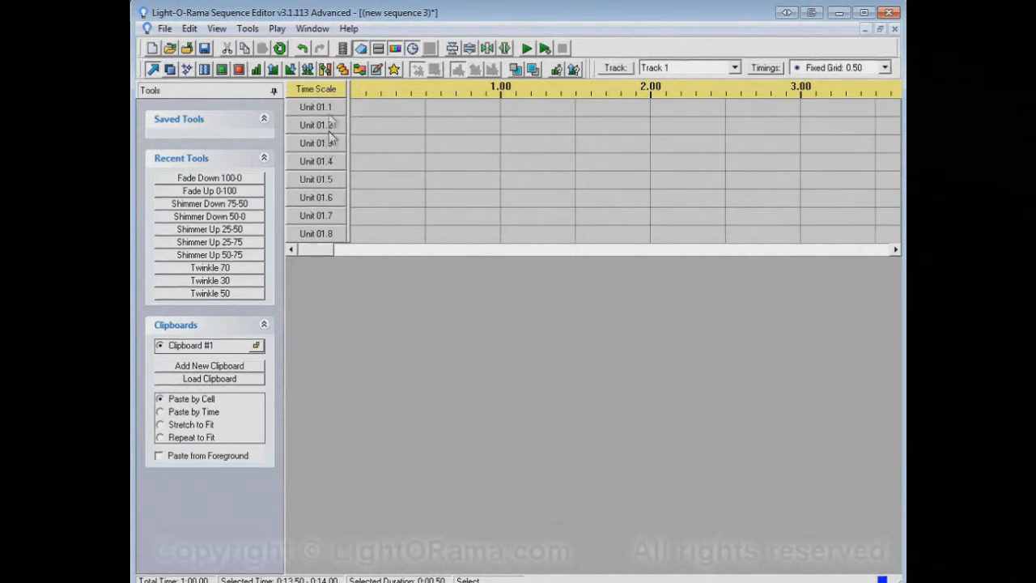
pyautogui.moveTo(531, 428)
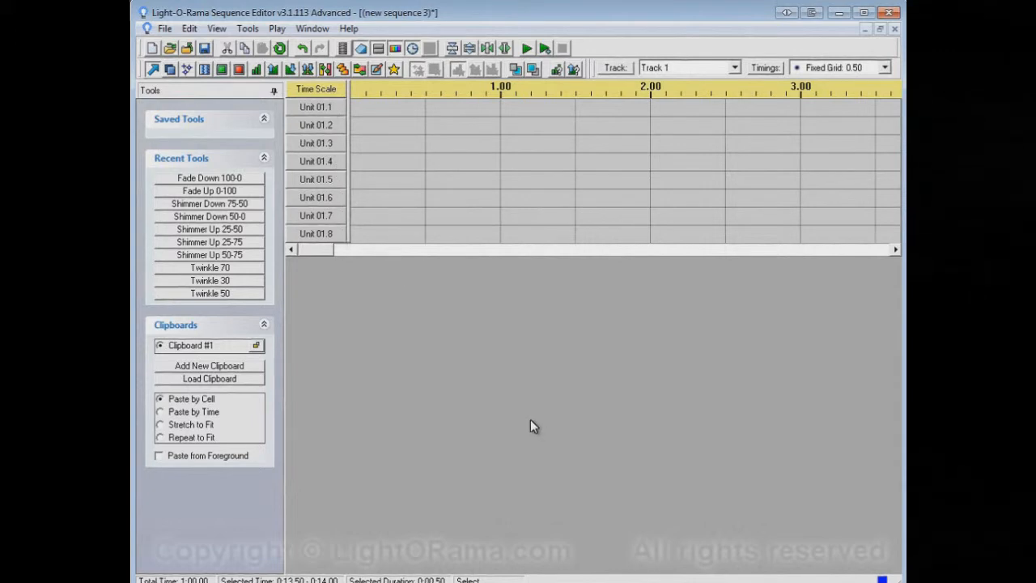
pyautogui.moveTo(527, 408)
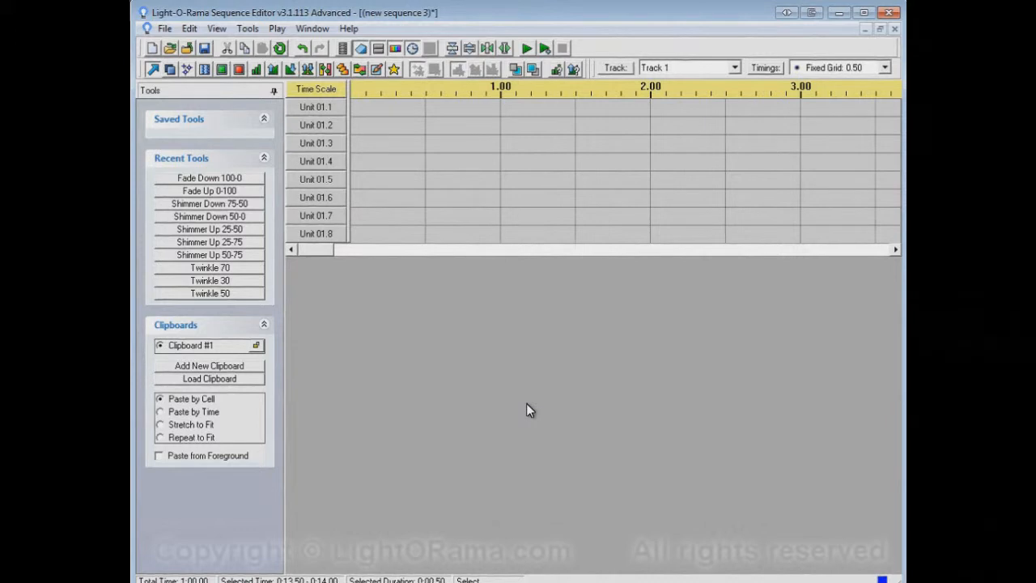
pyautogui.moveTo(555, 378)
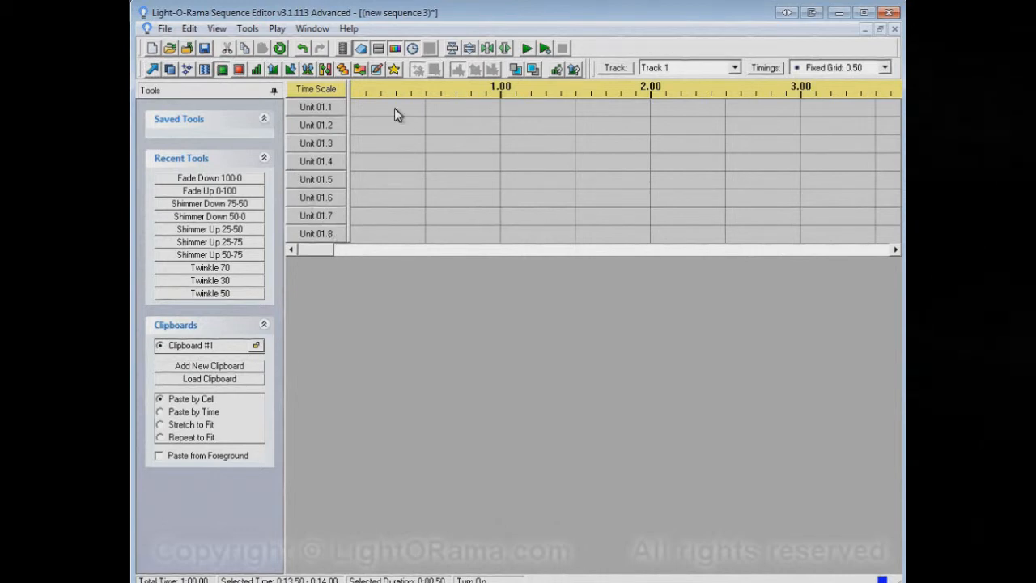
# - Turn all eight channels Unit 01.1–01.8 solid blue from 0:00 to 0:02.50
pyautogui.moveTo(397, 114); pyautogui.dragTo(672, 243)
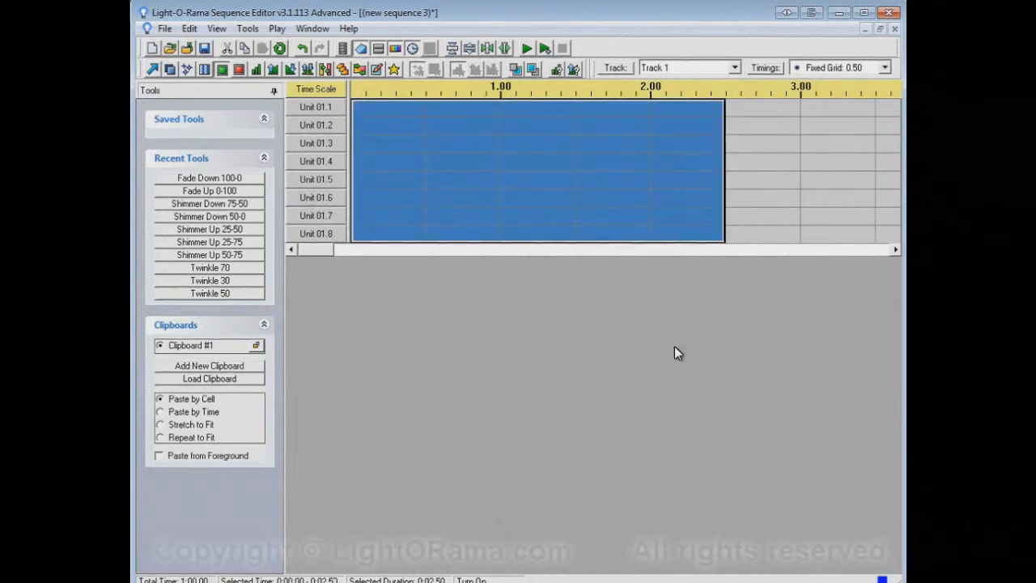
pyautogui.moveTo(405, 120)
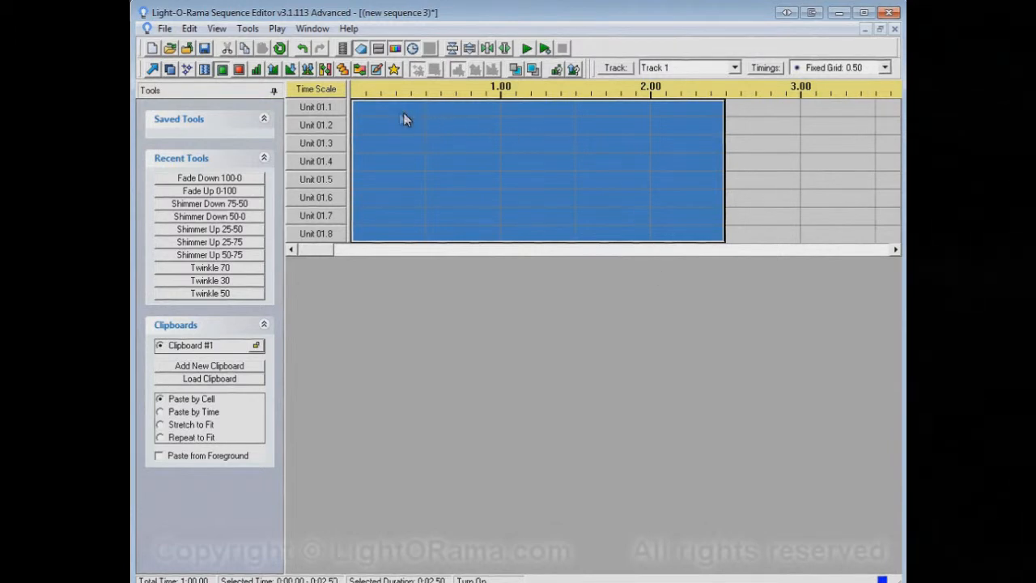
pyautogui.moveTo(696, 223)
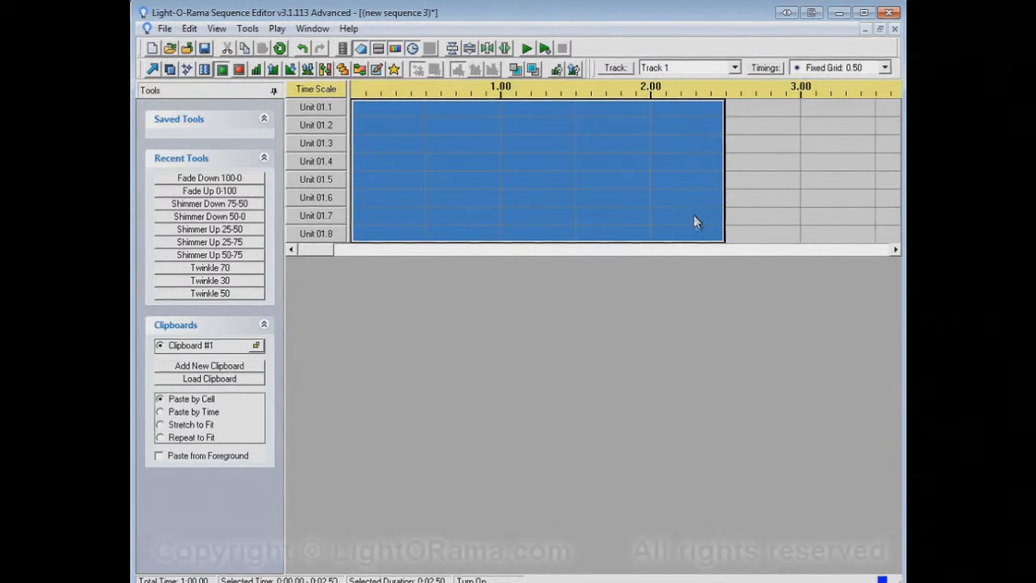
pyautogui.moveTo(433, 120)
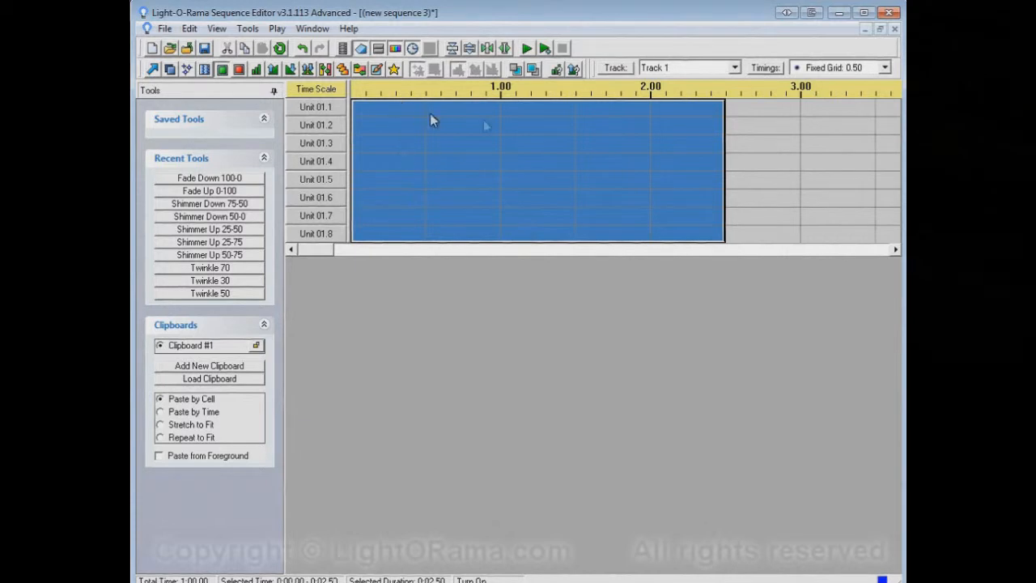
pyautogui.moveTo(706, 131)
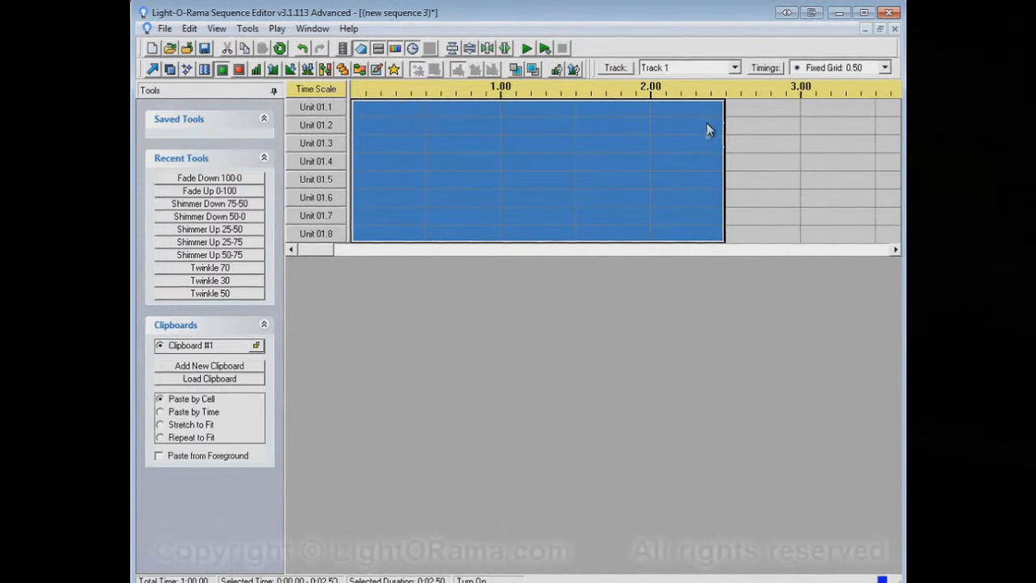
pyautogui.moveTo(395, 113)
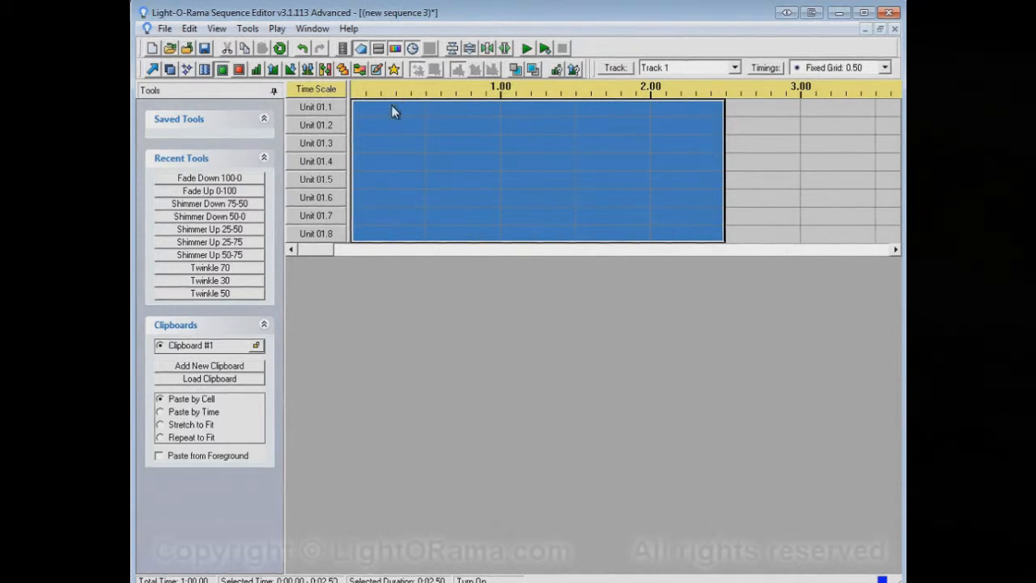
pyautogui.moveTo(688, 120)
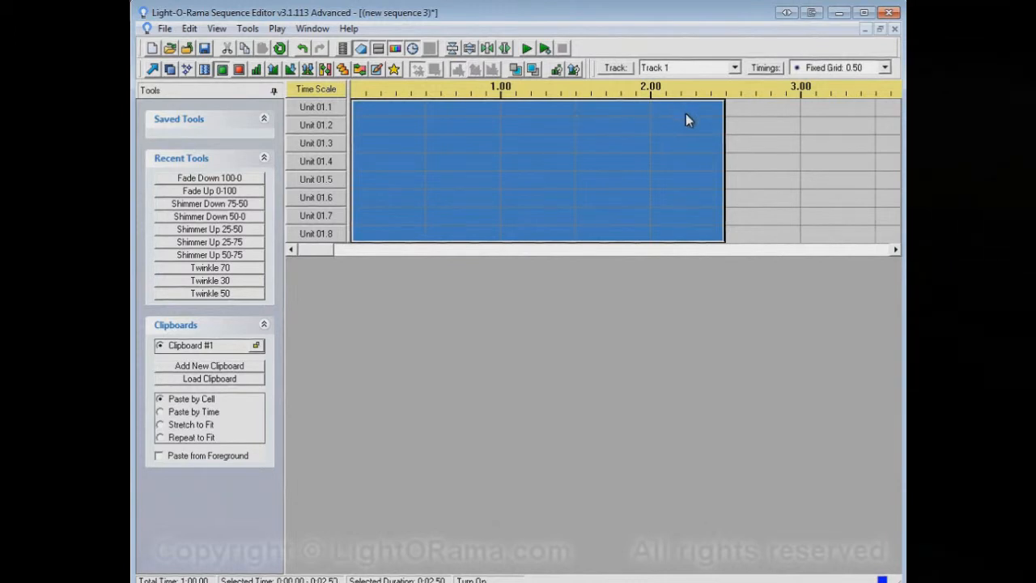
pyautogui.moveTo(626, 128)
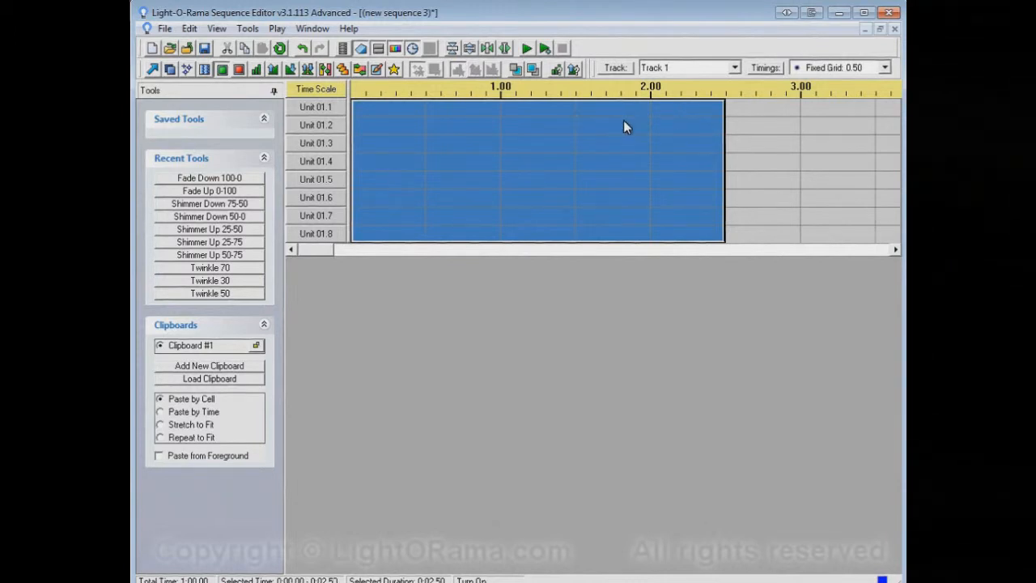
pyautogui.moveTo(652, 236)
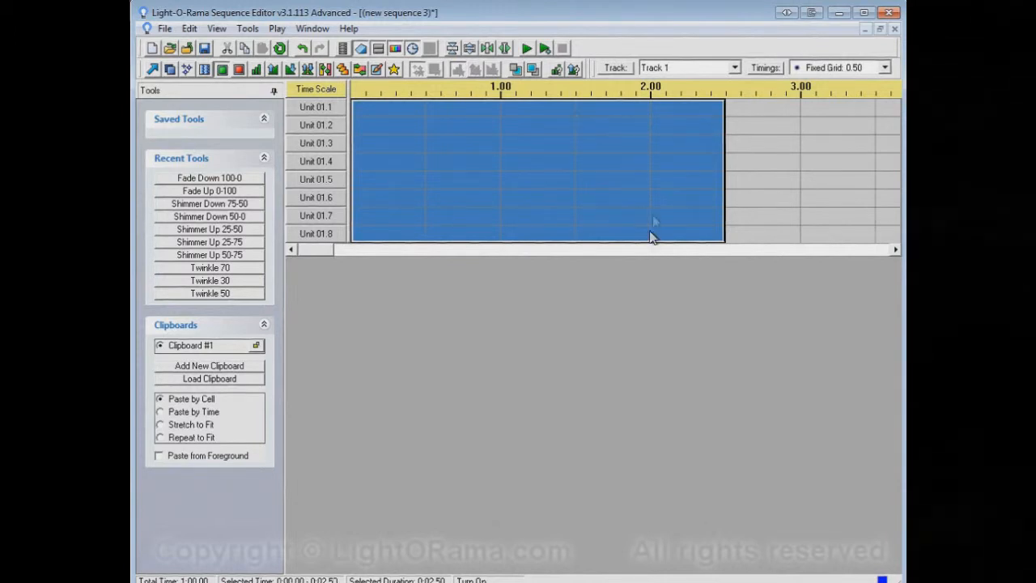
pyautogui.moveTo(673, 220)
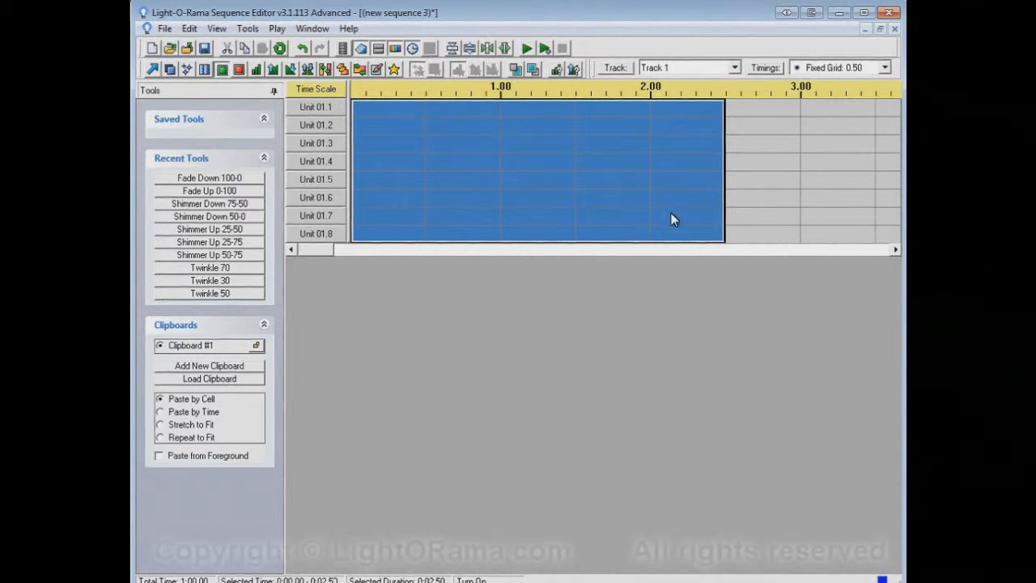
pyautogui.moveTo(450, 204)
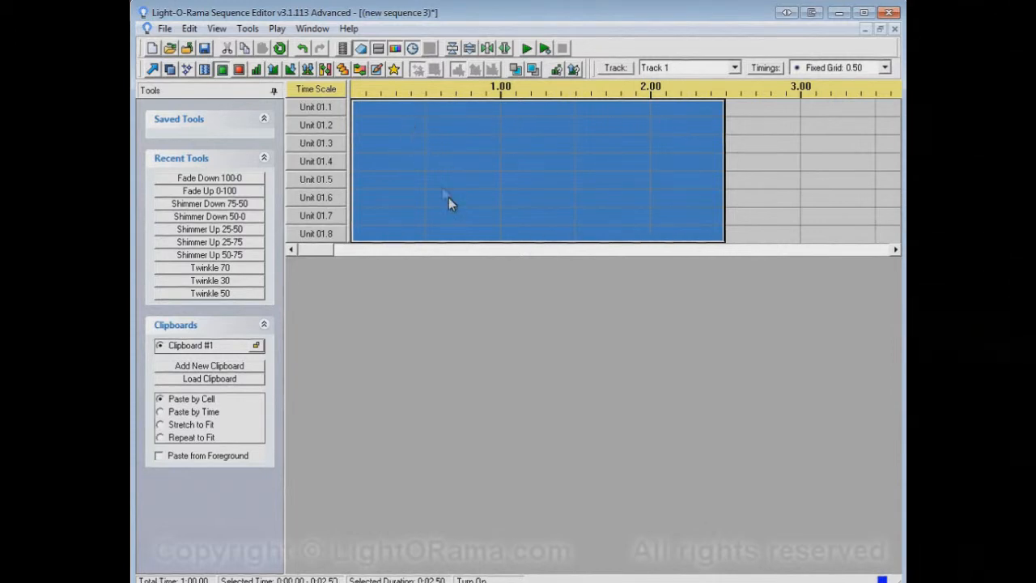
pyautogui.moveTo(330, 112)
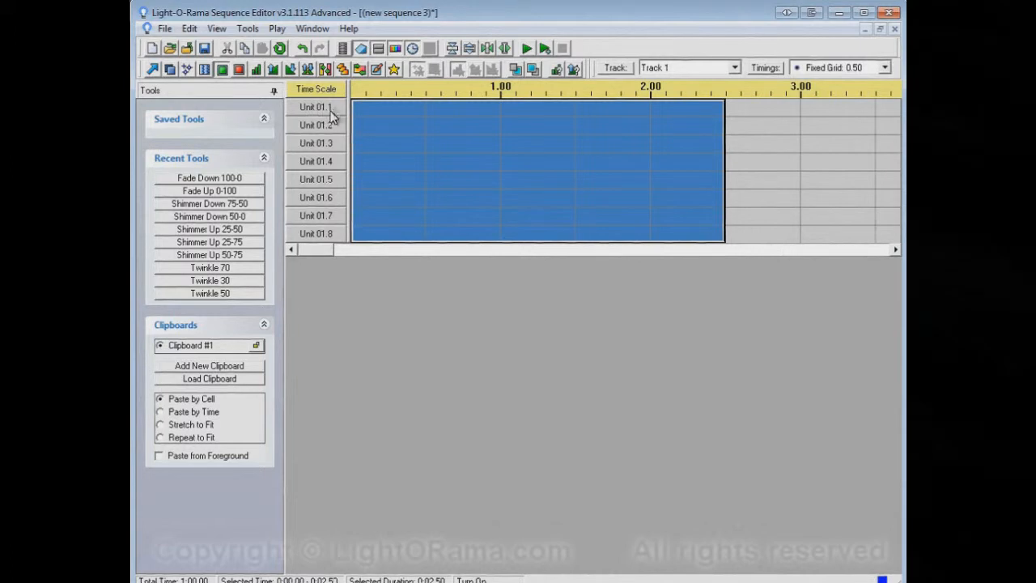
pyautogui.moveTo(340, 136)
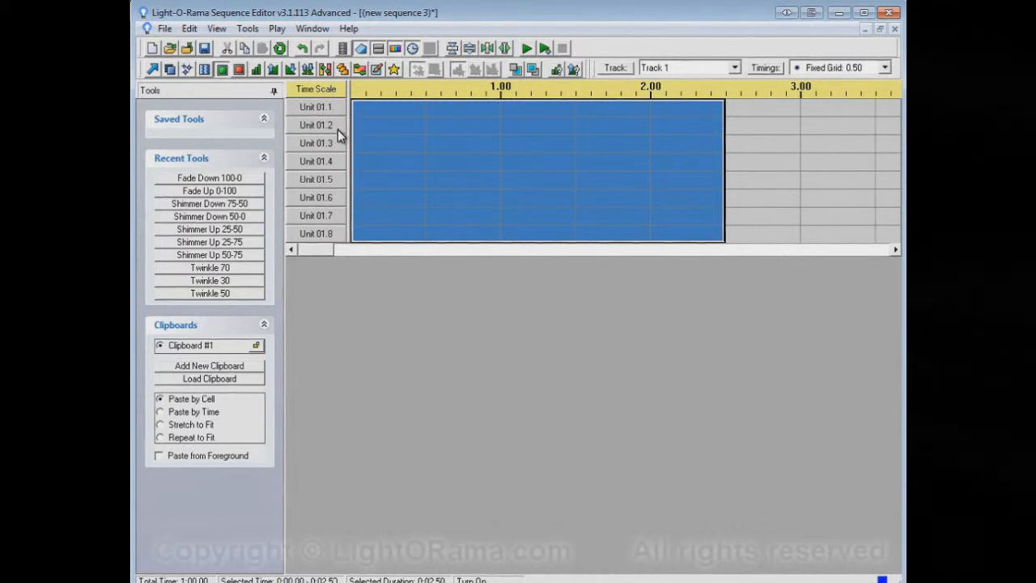
pyautogui.moveTo(331, 147)
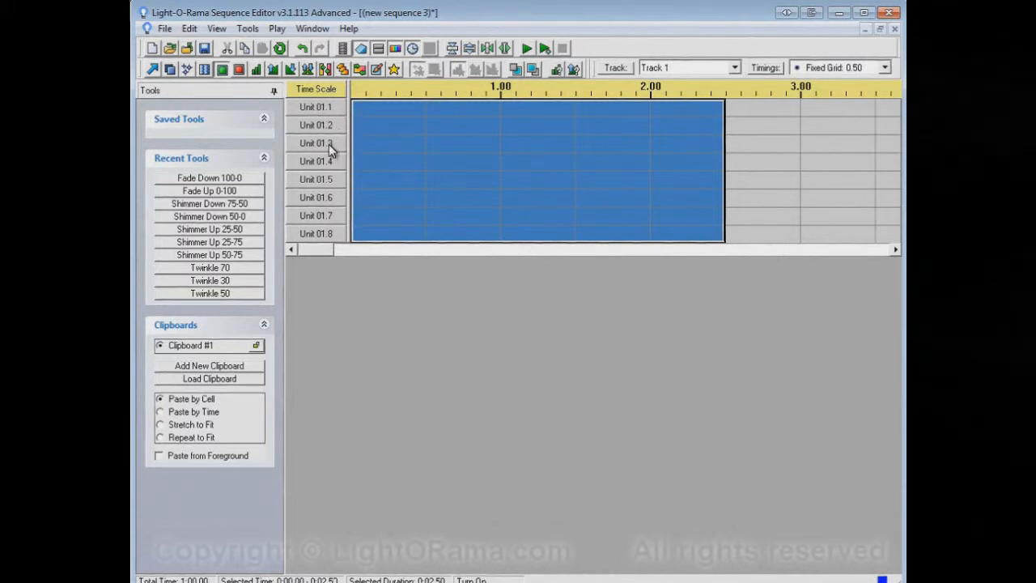
pyautogui.moveTo(709, 256)
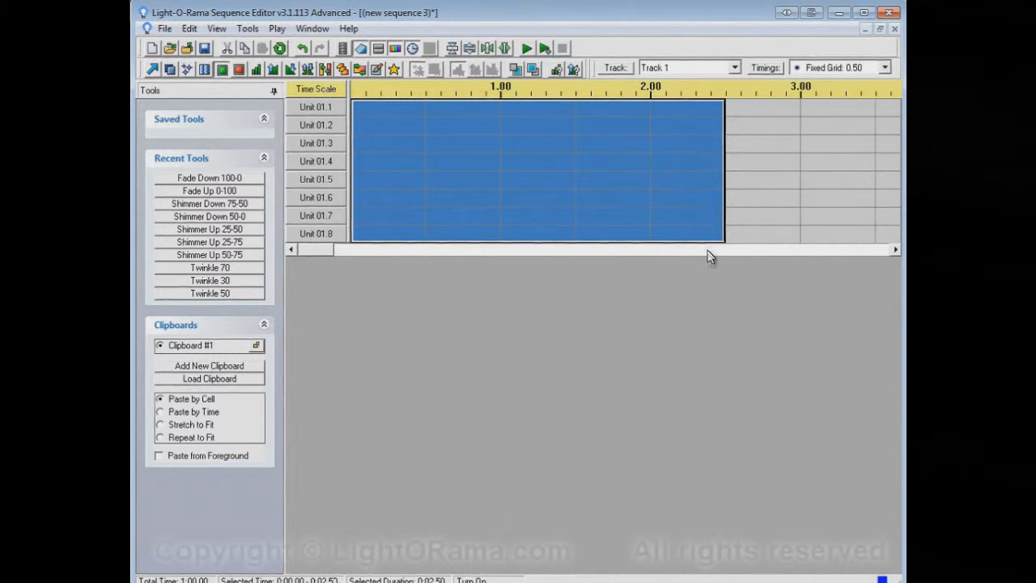
pyautogui.moveTo(706, 256)
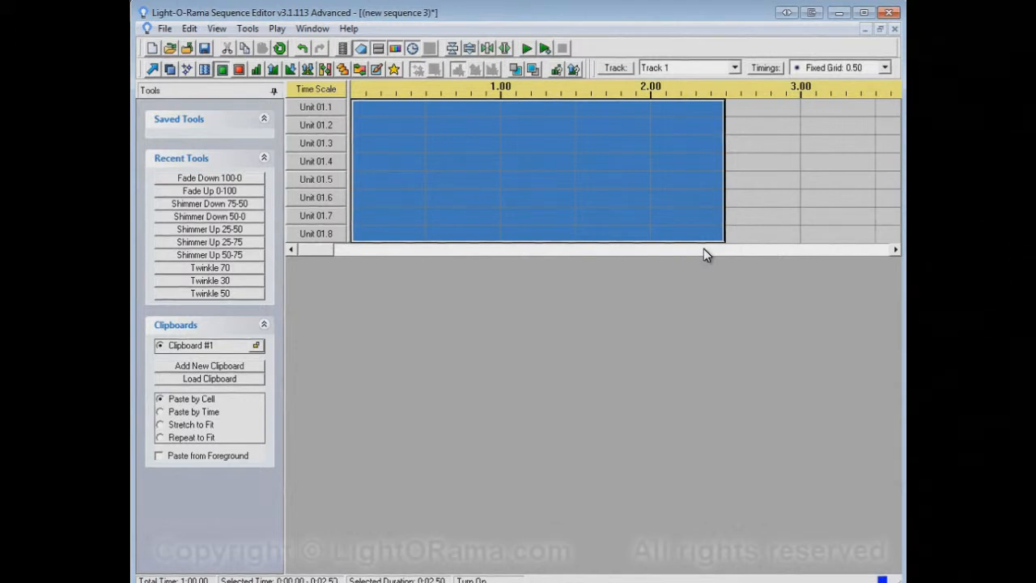
pyautogui.moveTo(445, 117)
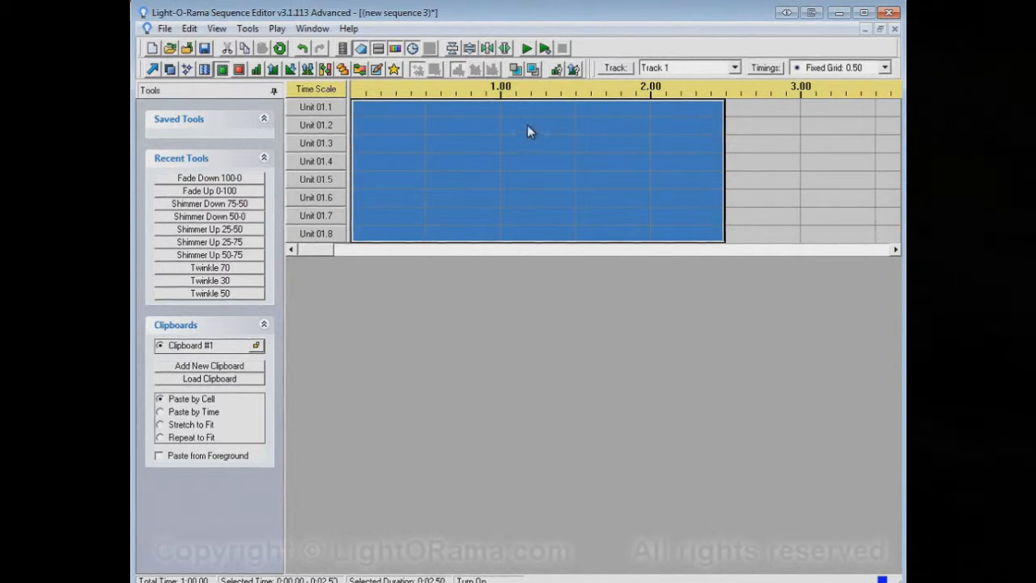
pyautogui.moveTo(683, 149)
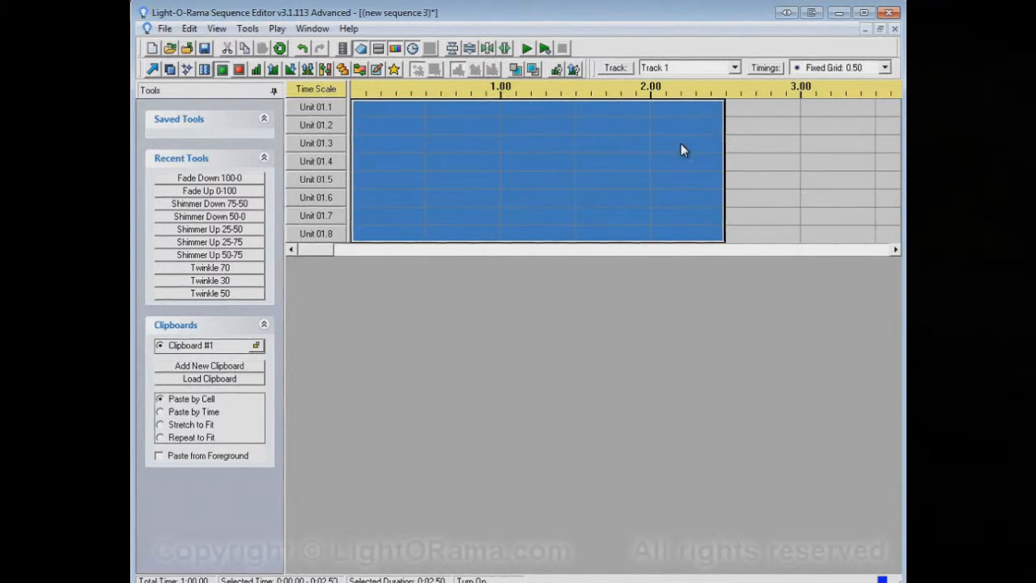
pyautogui.moveTo(670, 149)
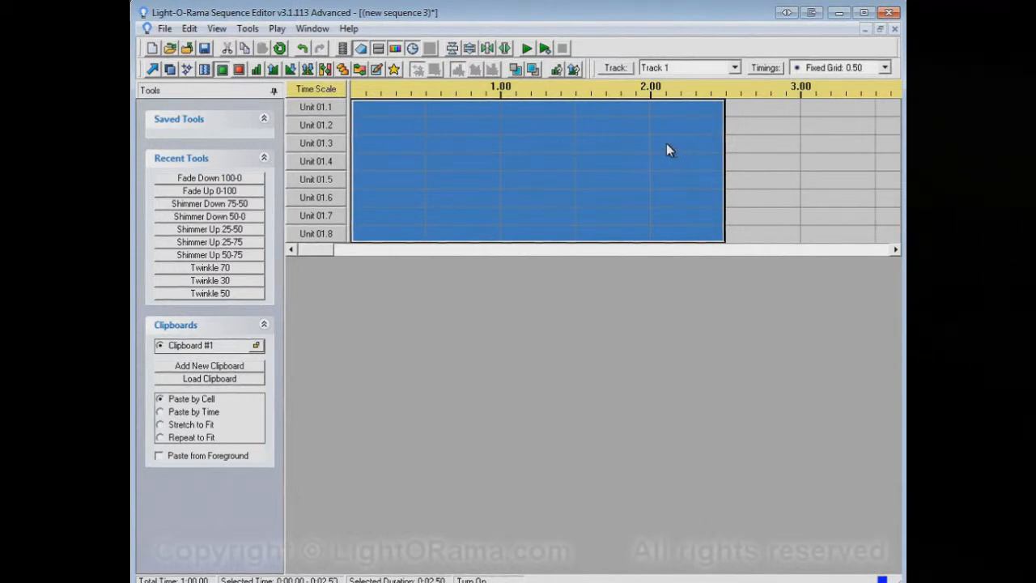
pyautogui.moveTo(322, 113)
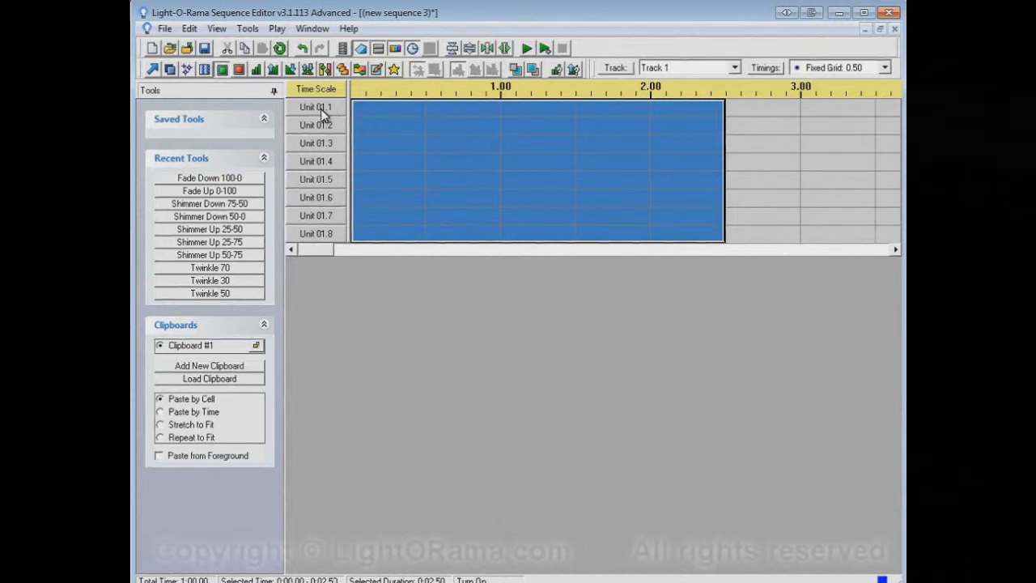
# - Set channel Unit 01.1's colour to red in its Channel Settings
pyautogui.doubleClick(315, 107)
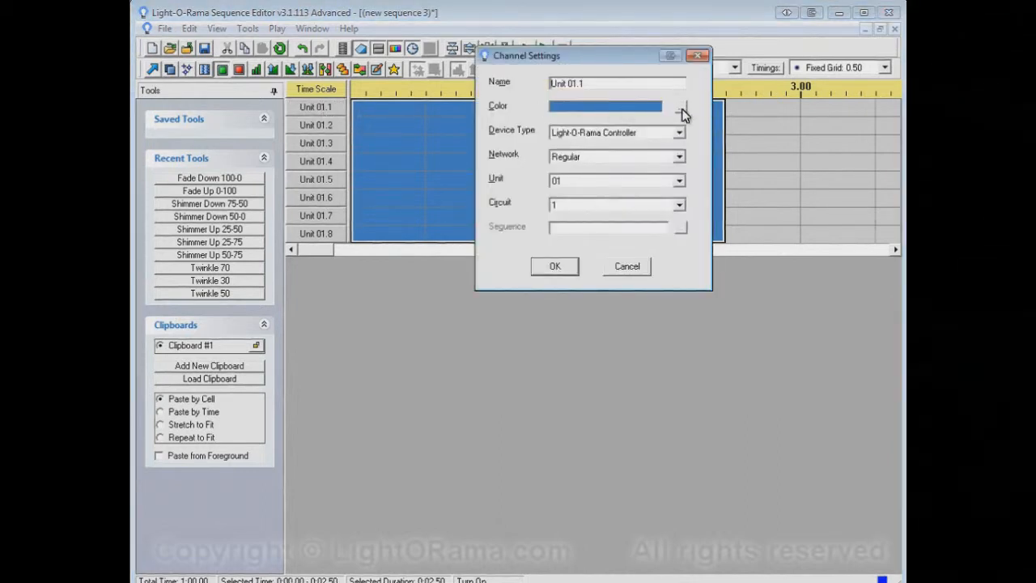
pyautogui.click(678, 110)
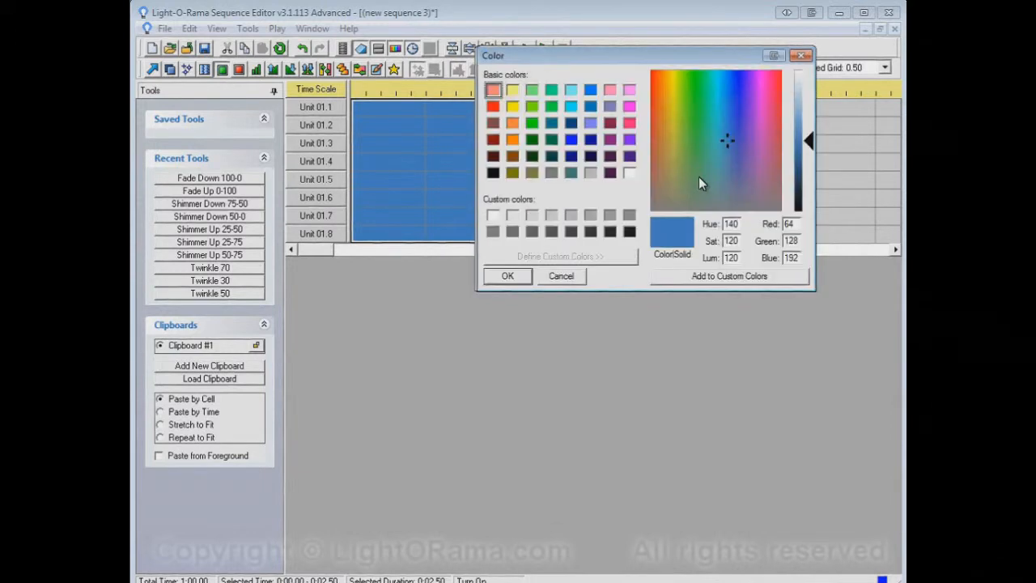
pyautogui.click(492, 106)
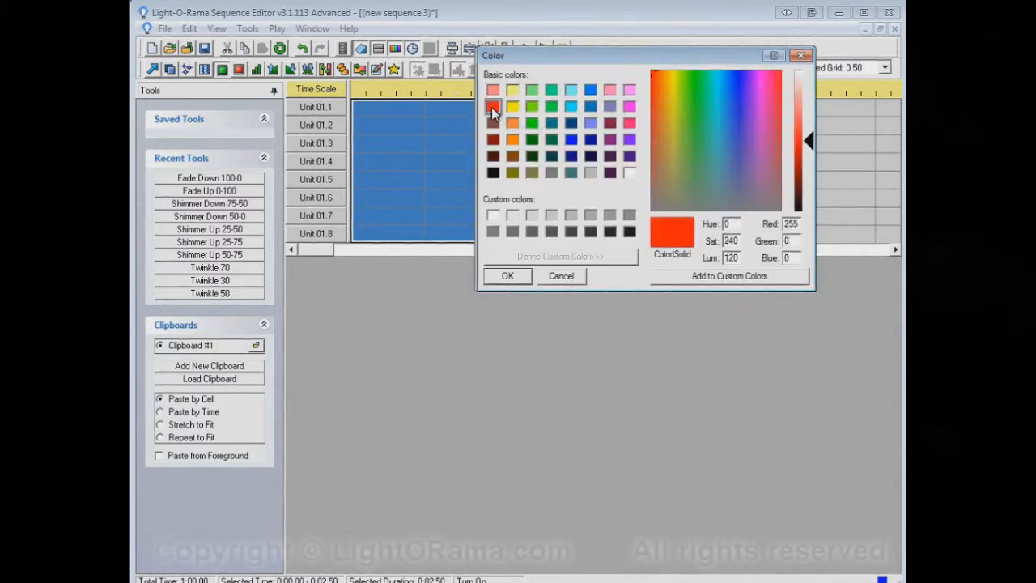
pyautogui.click(506, 275)
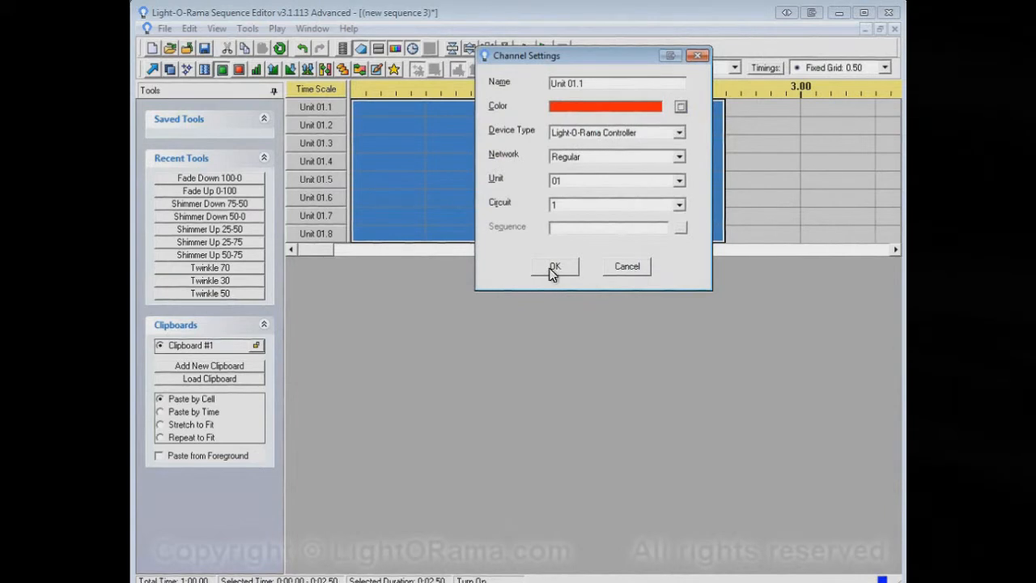
pyautogui.click(554, 265)
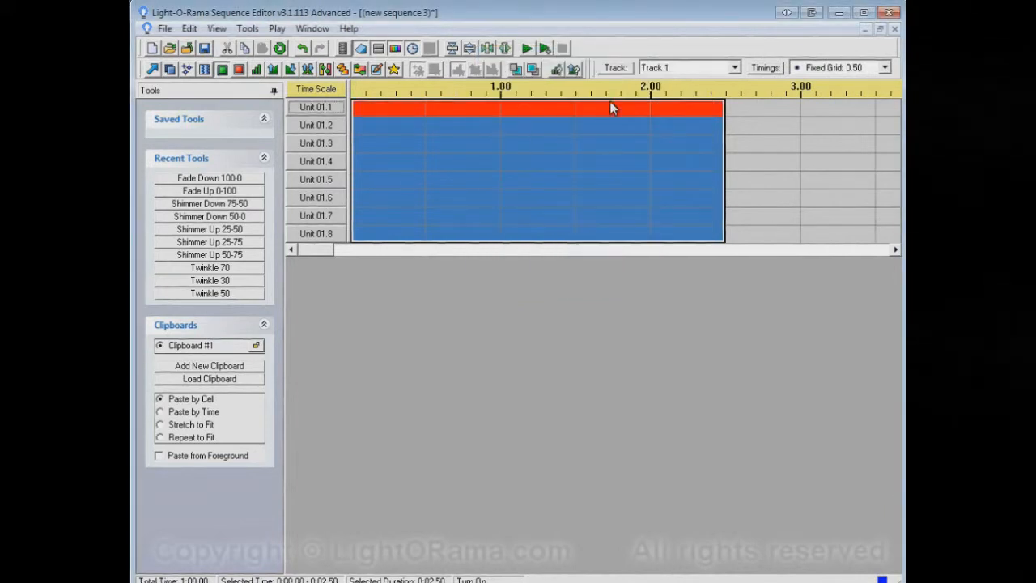
# - Set Unit 01.2's channel colour to green and Unit 01.3's to pink
pyautogui.doubleClick(317, 124)
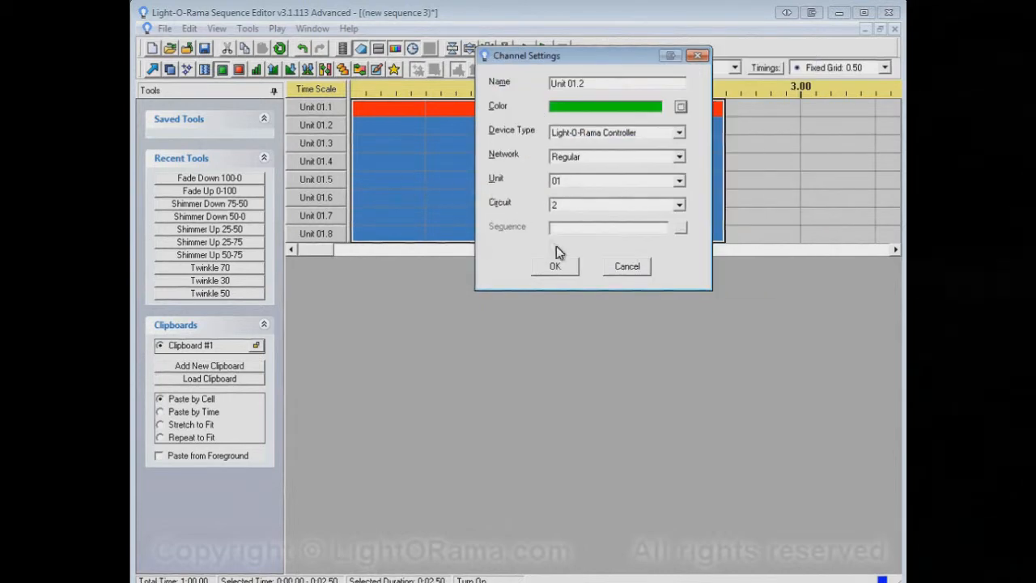
pyautogui.click(554, 266)
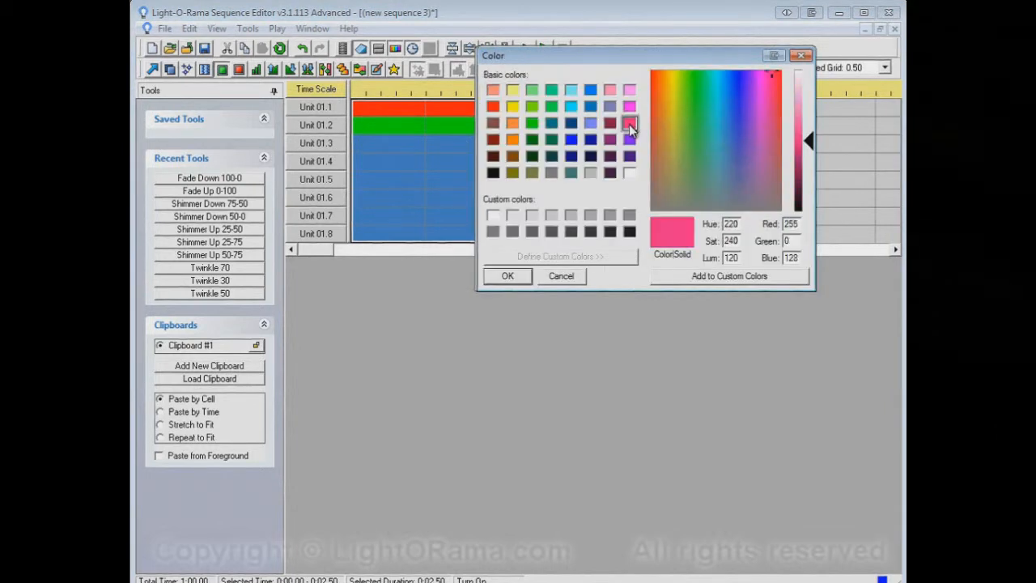
pyautogui.click(507, 275)
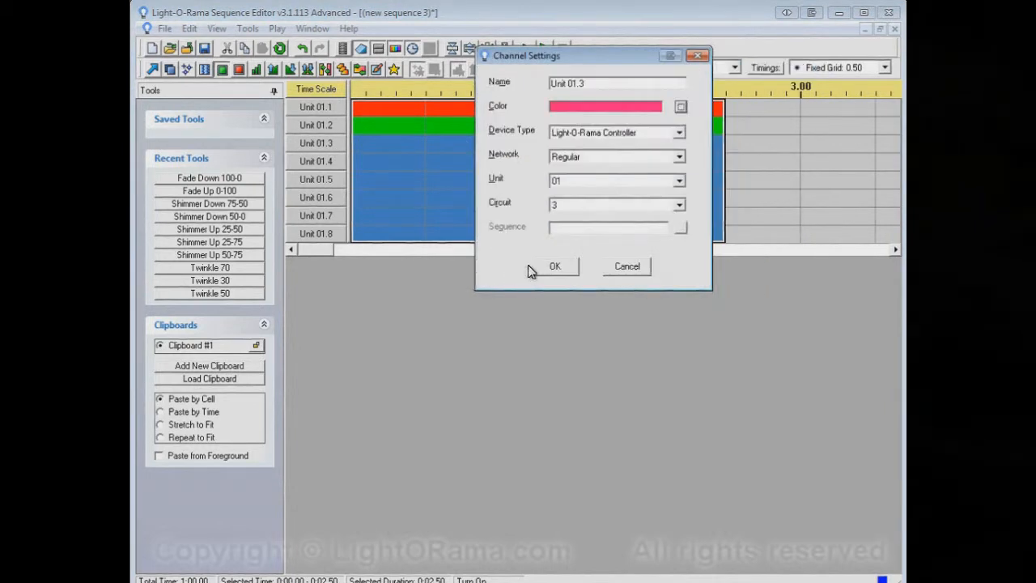
pyautogui.click(556, 265)
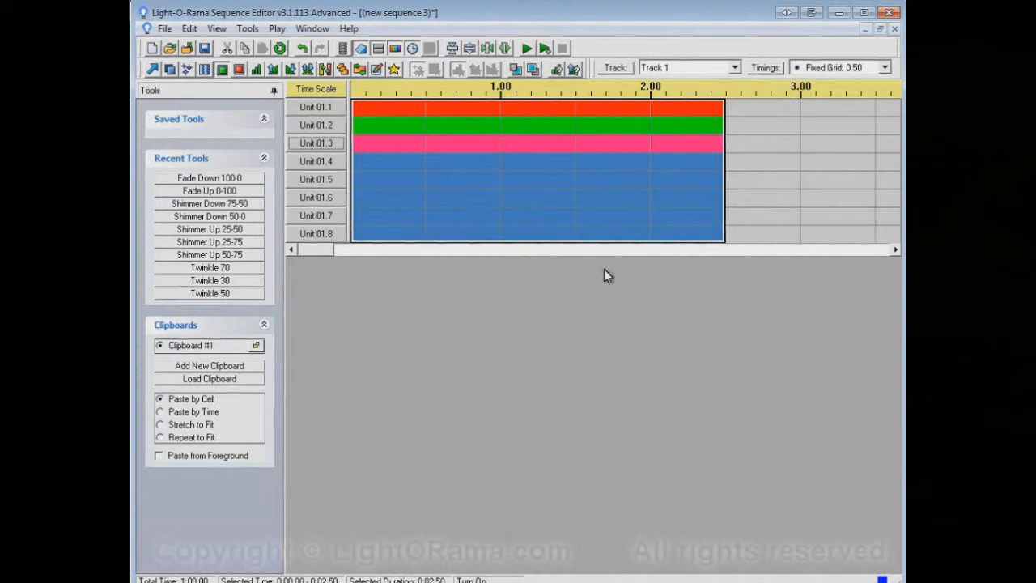
pyautogui.moveTo(466, 123)
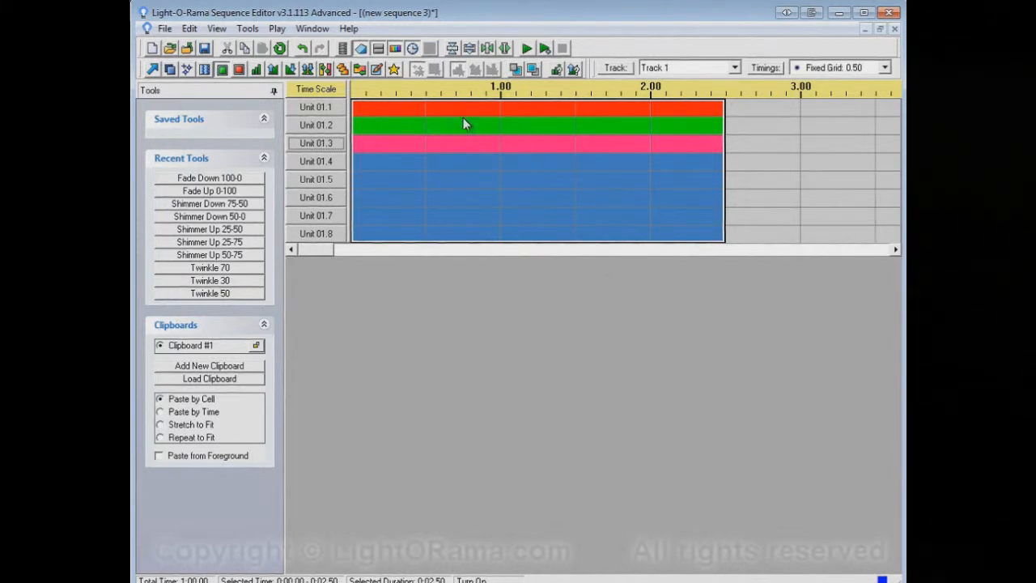
pyautogui.moveTo(661, 111)
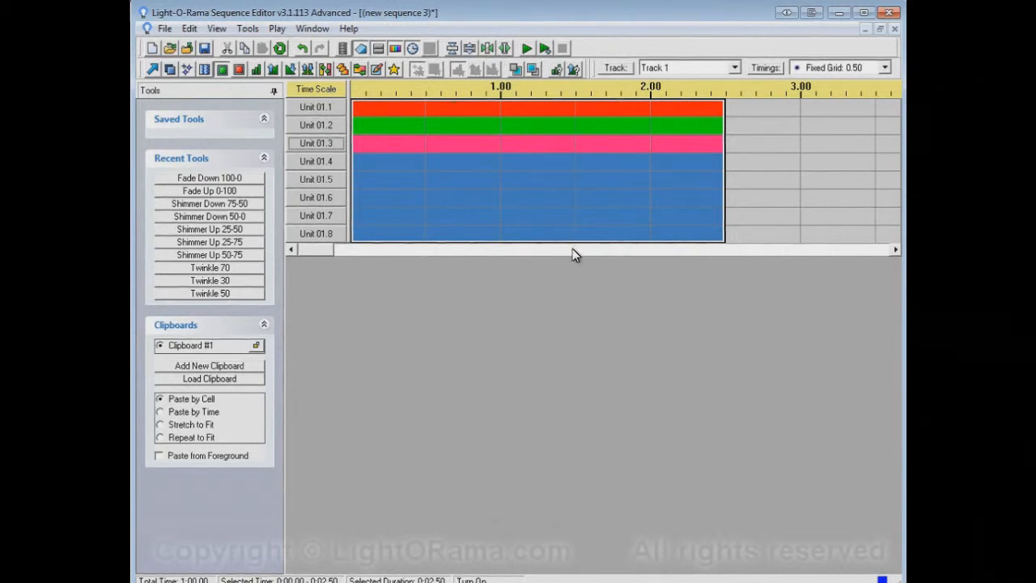
pyautogui.moveTo(580, 259)
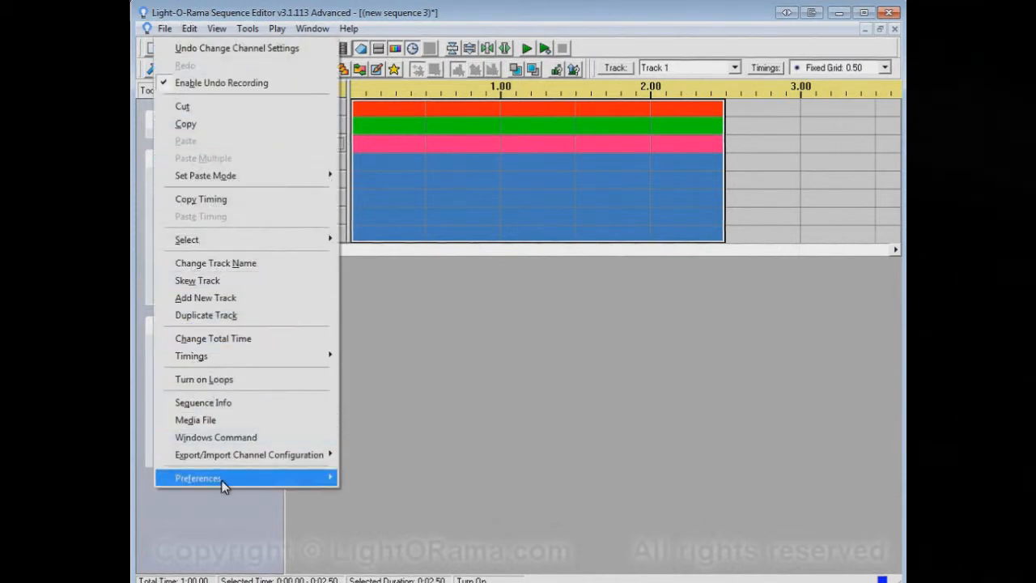
pyautogui.moveTo(234, 455)
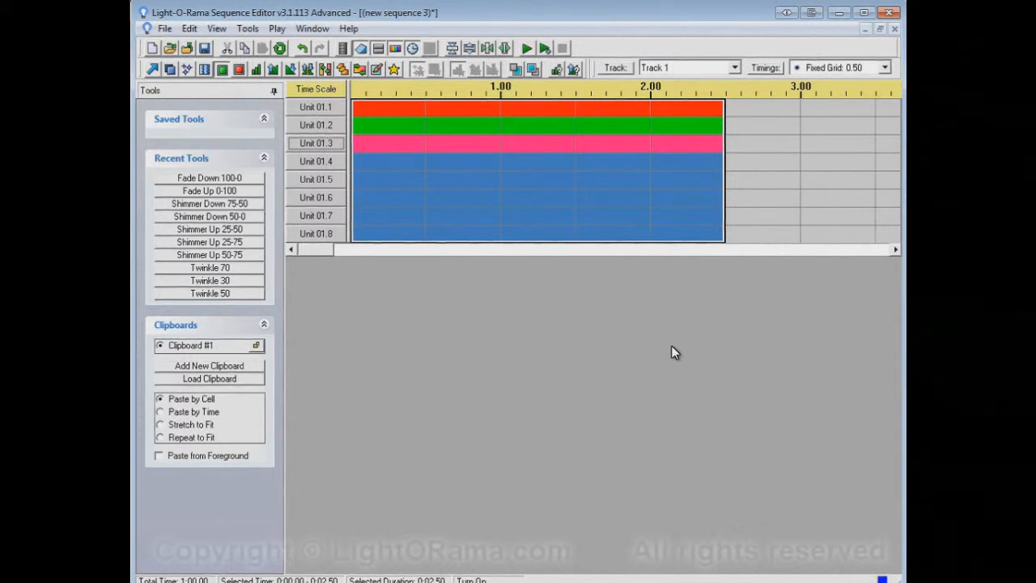
pyautogui.moveTo(683, 321)
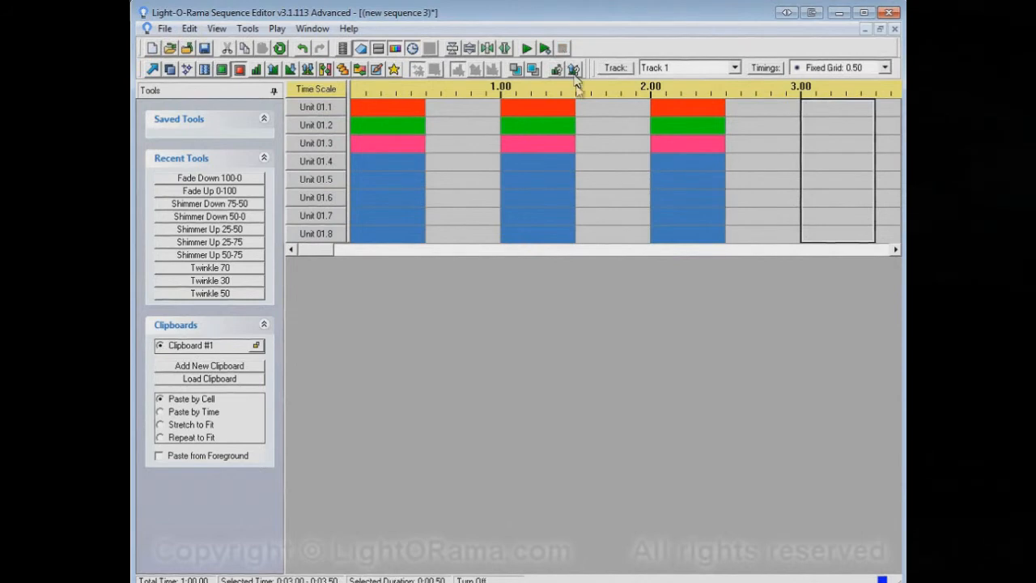
pyautogui.moveTo(590, 215)
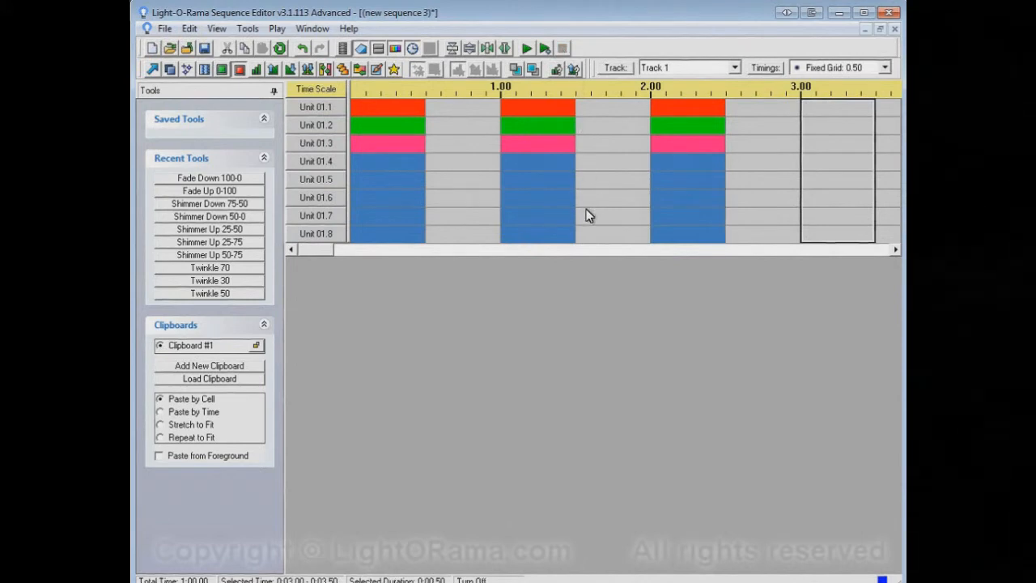
pyautogui.moveTo(592, 204)
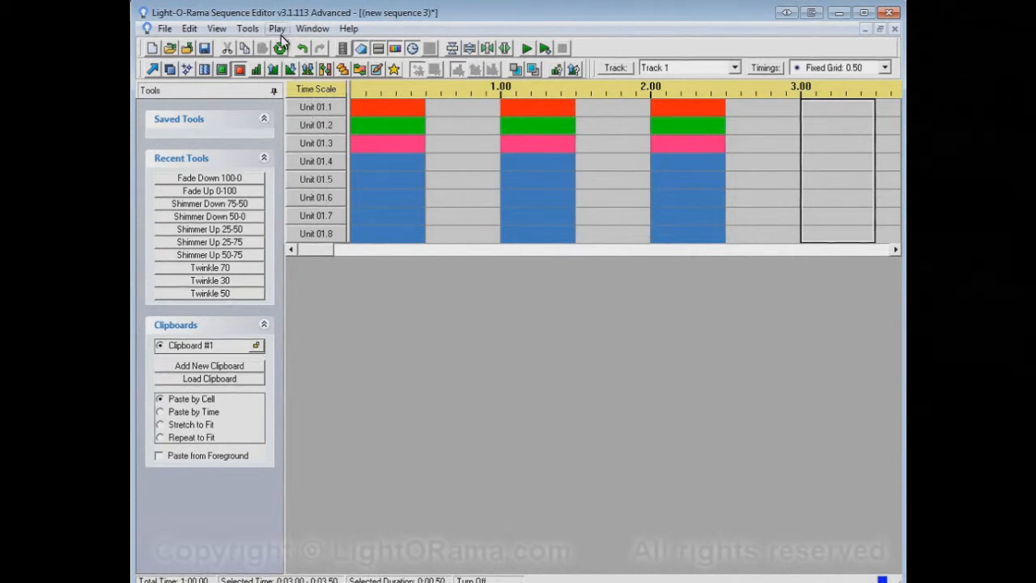
# - In the Play menu, turn off Vary Color of Channel Buttons and Control Lights
pyautogui.click(277, 29)
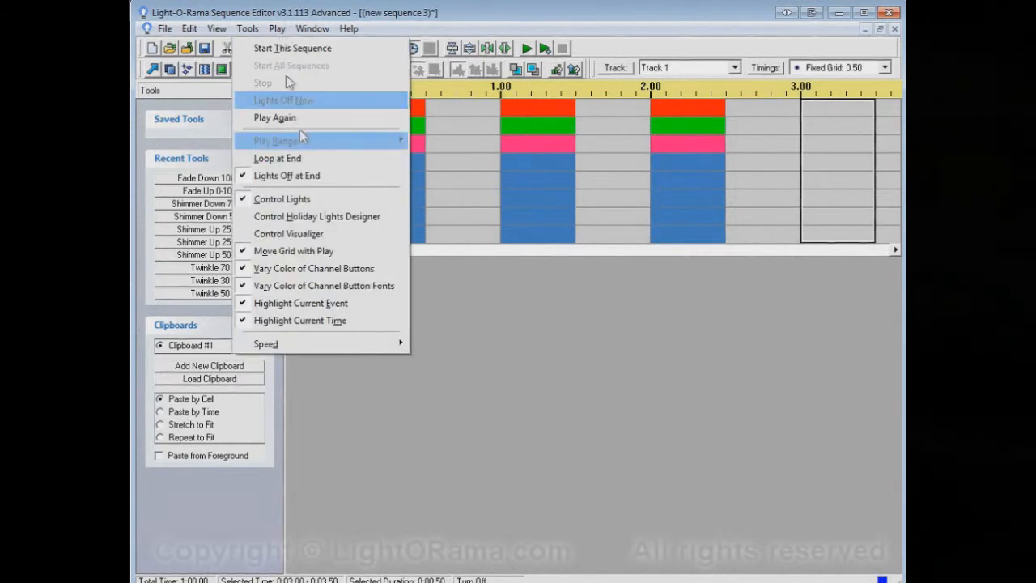
pyautogui.moveTo(343, 269)
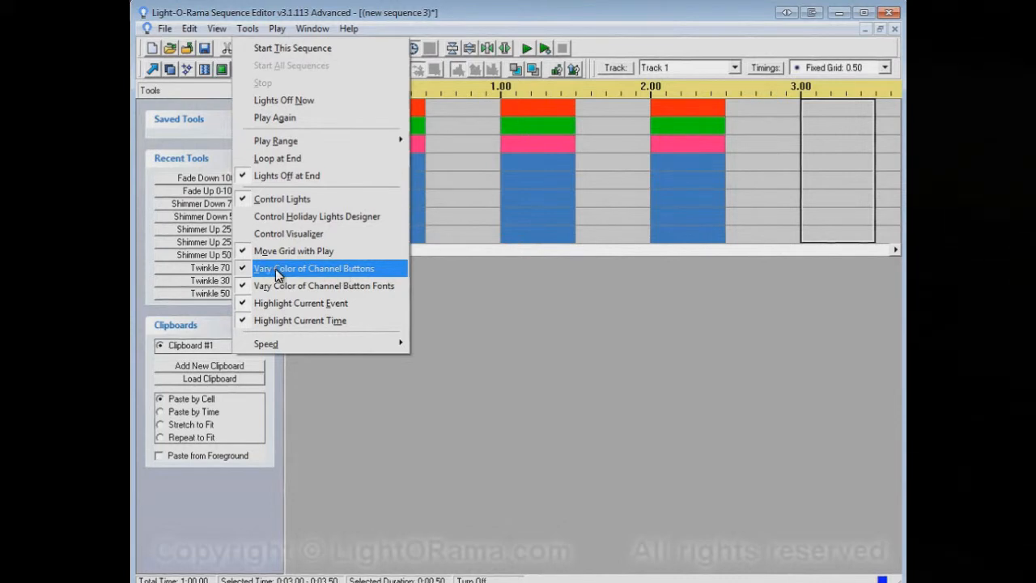
pyautogui.click(314, 269)
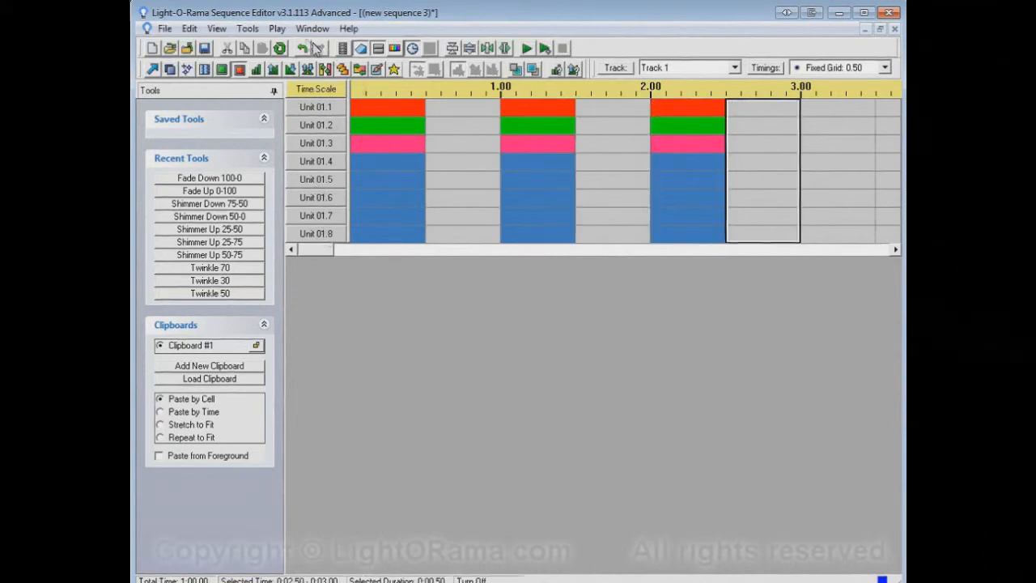
pyautogui.click(277, 29)
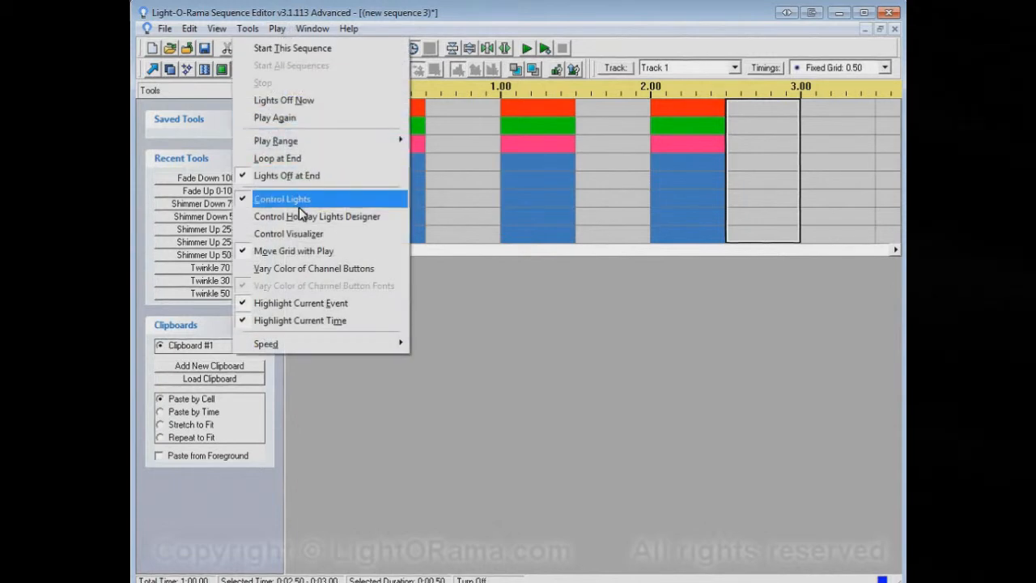
pyautogui.click(314, 269)
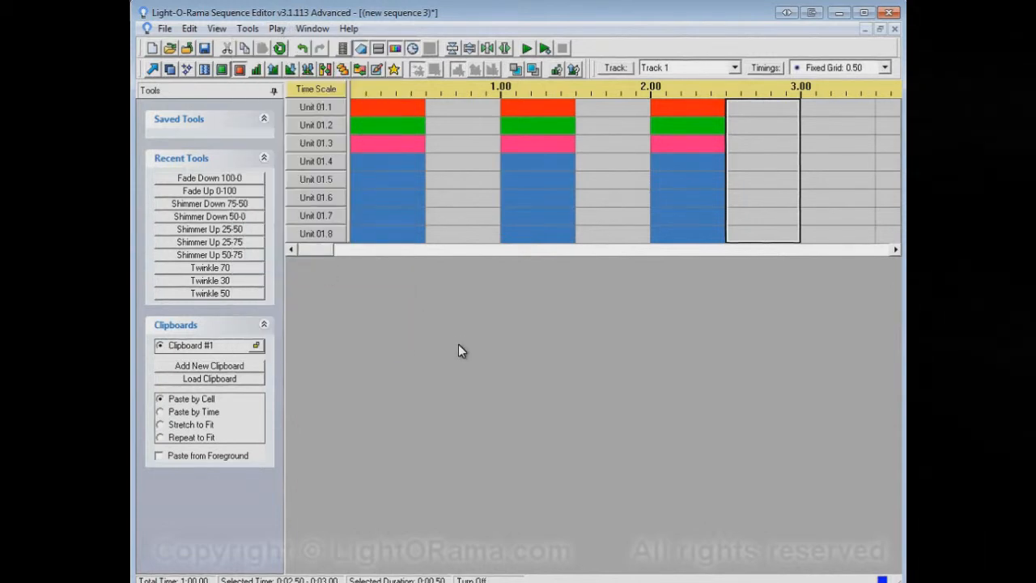
pyautogui.moveTo(466, 275)
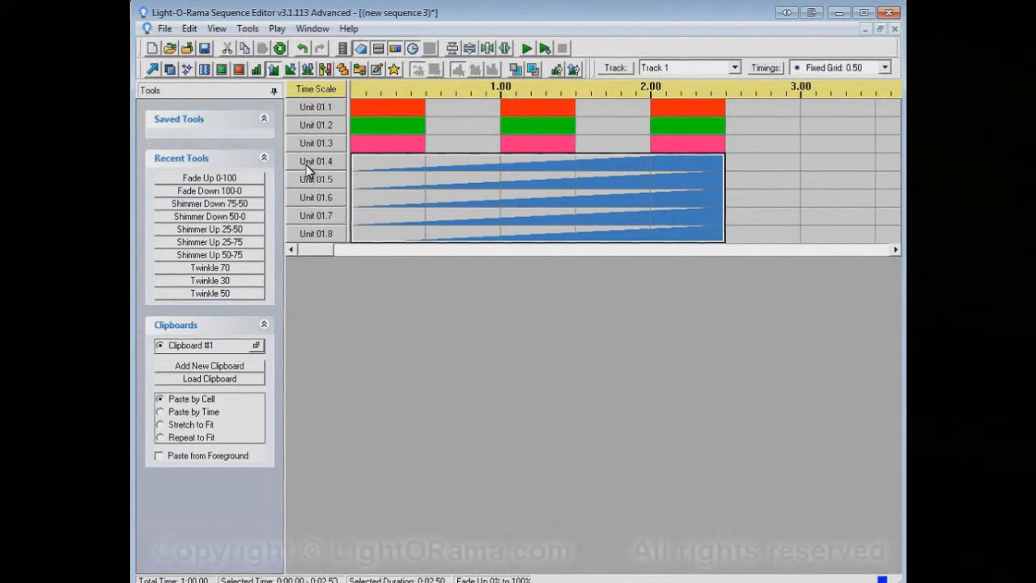
pyautogui.moveTo(325, 165)
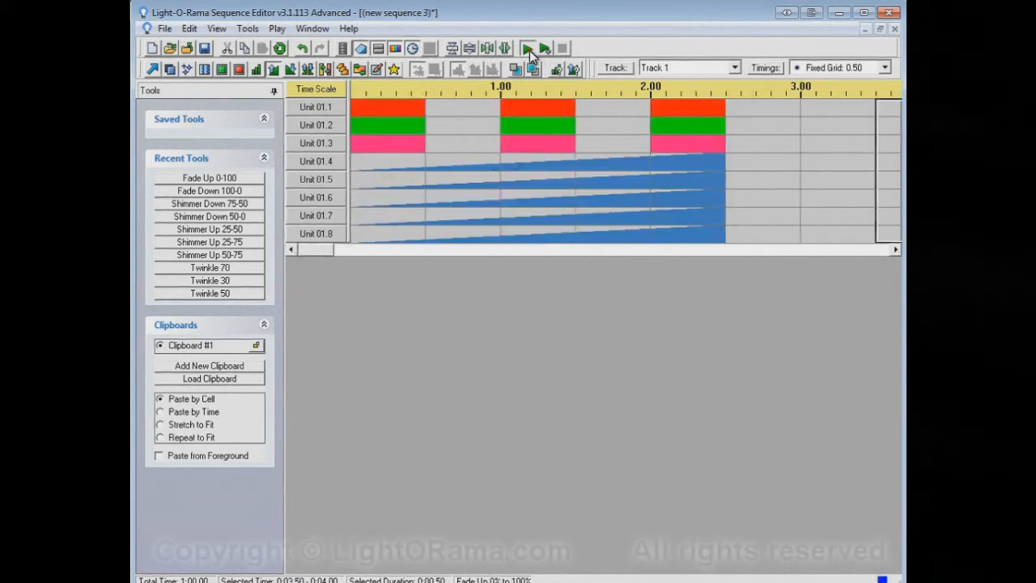
pyautogui.click(526, 49)
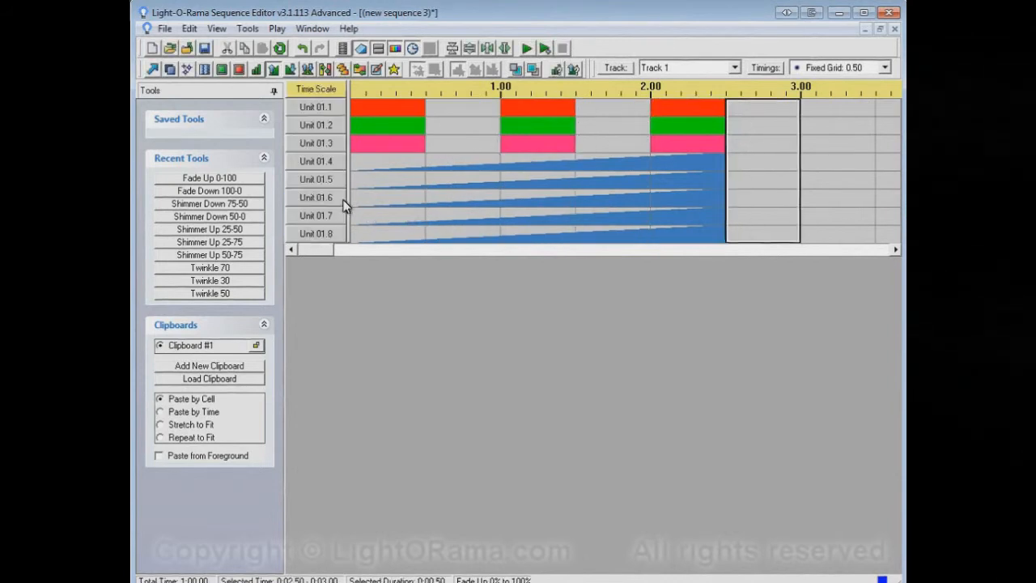
pyautogui.moveTo(453, 198)
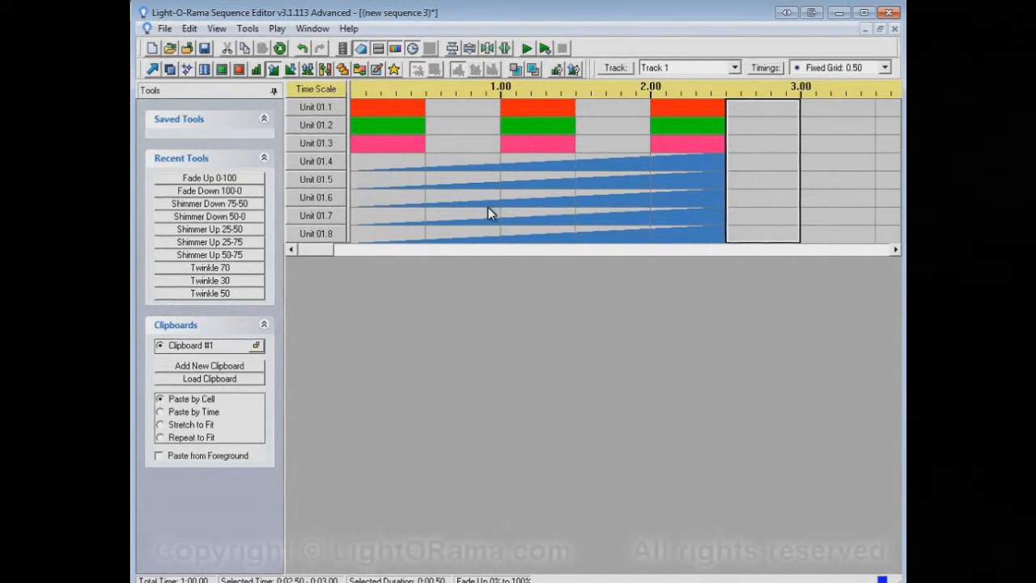
pyautogui.moveTo(542, 194)
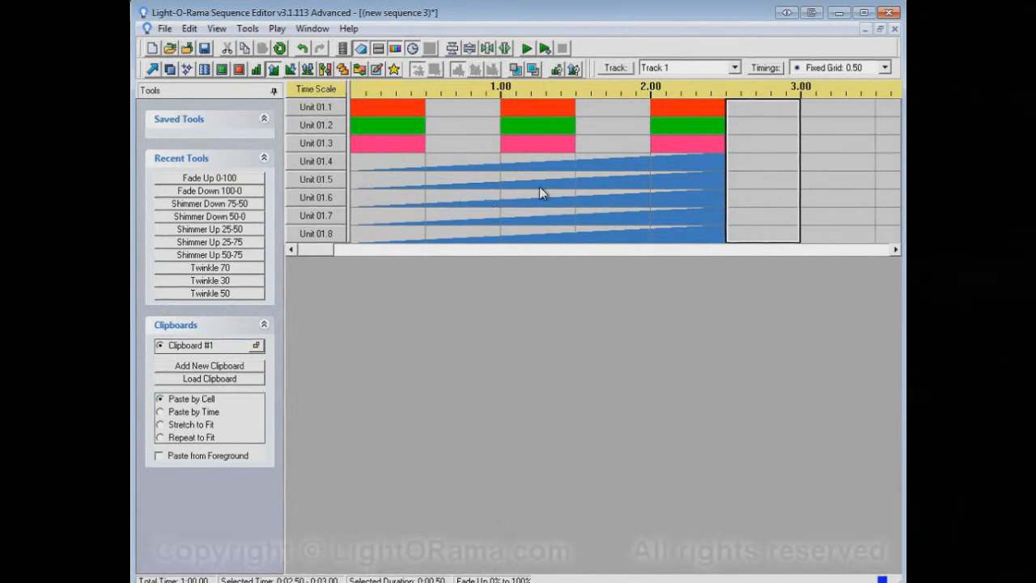
pyautogui.moveTo(706, 165)
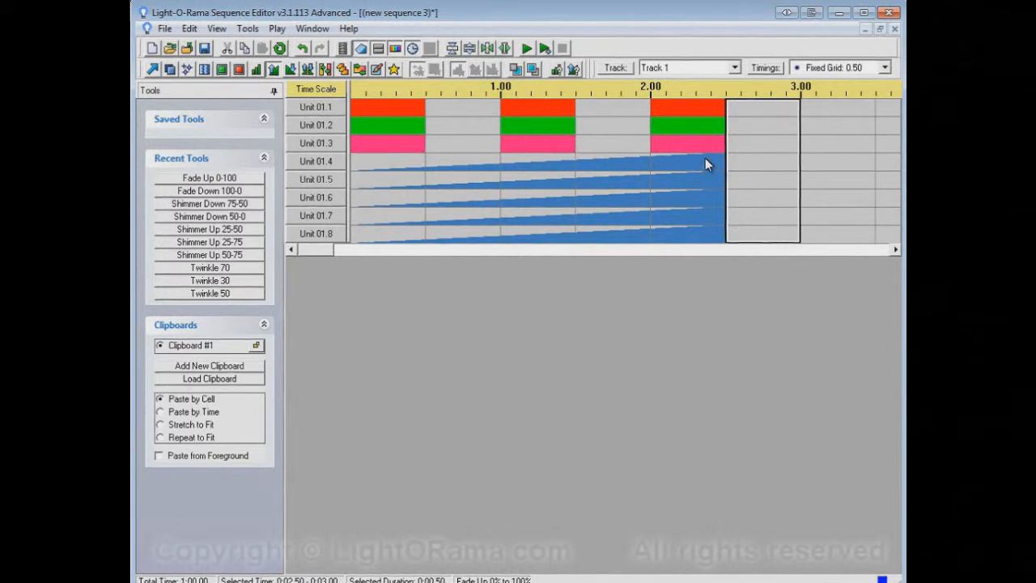
pyautogui.moveTo(670, 170)
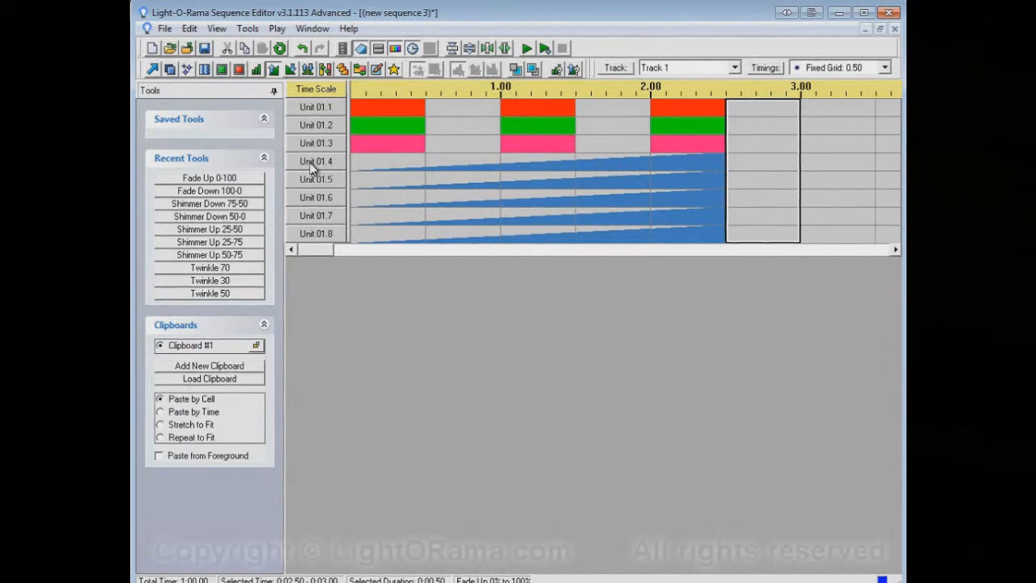
pyautogui.moveTo(332, 170)
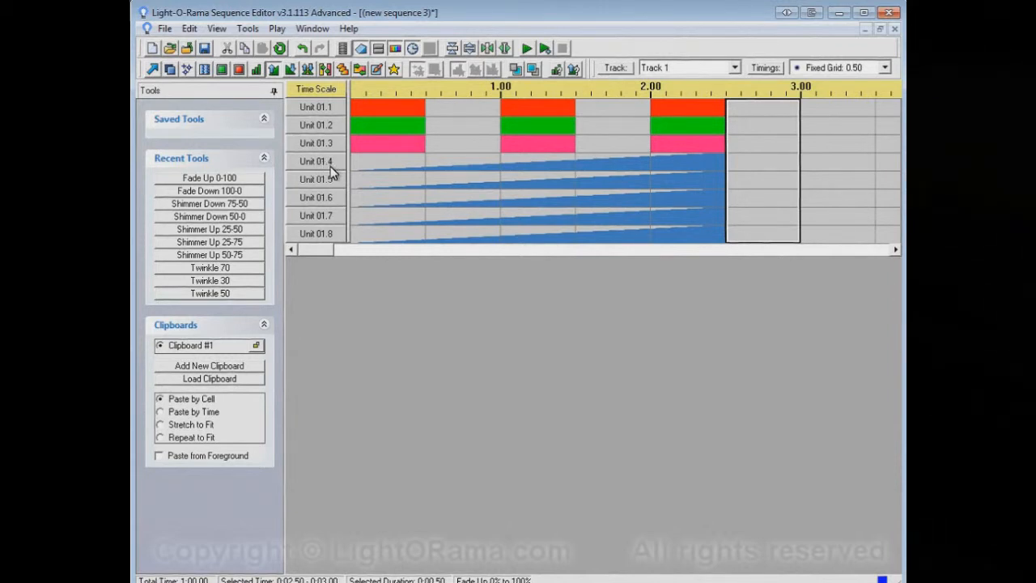
pyautogui.moveTo(297, 98)
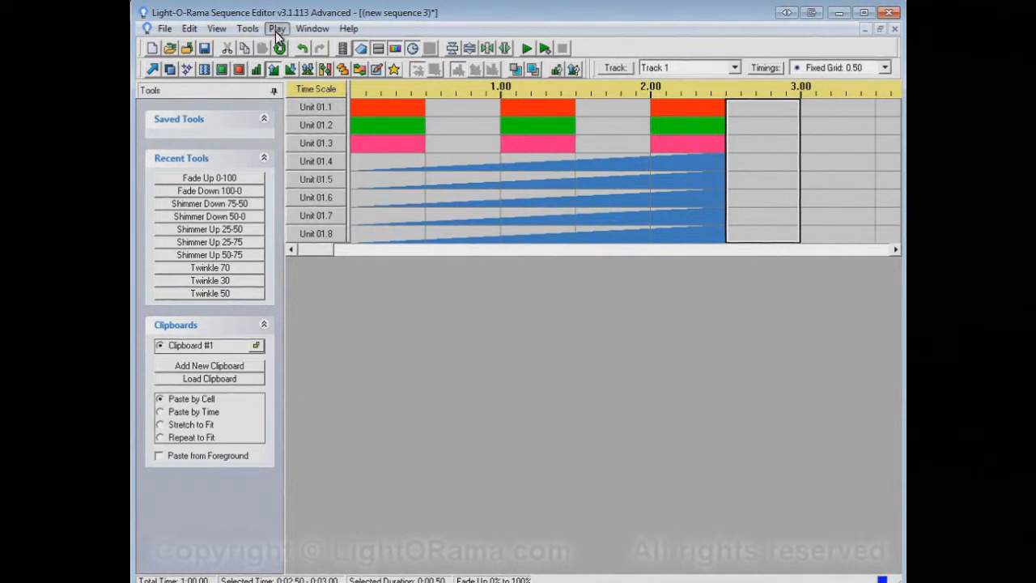
pyautogui.click(277, 29)
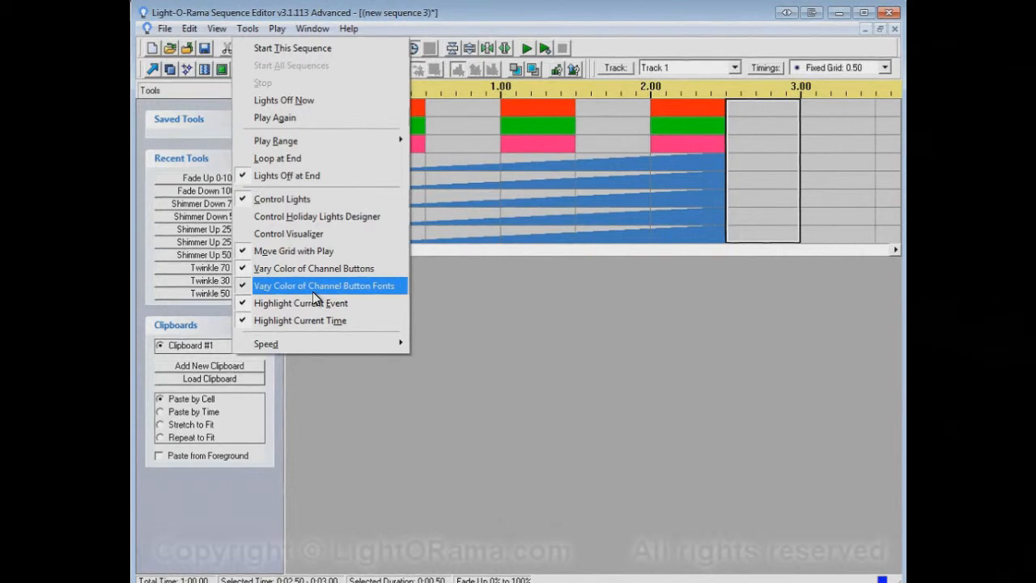
pyautogui.click(324, 285)
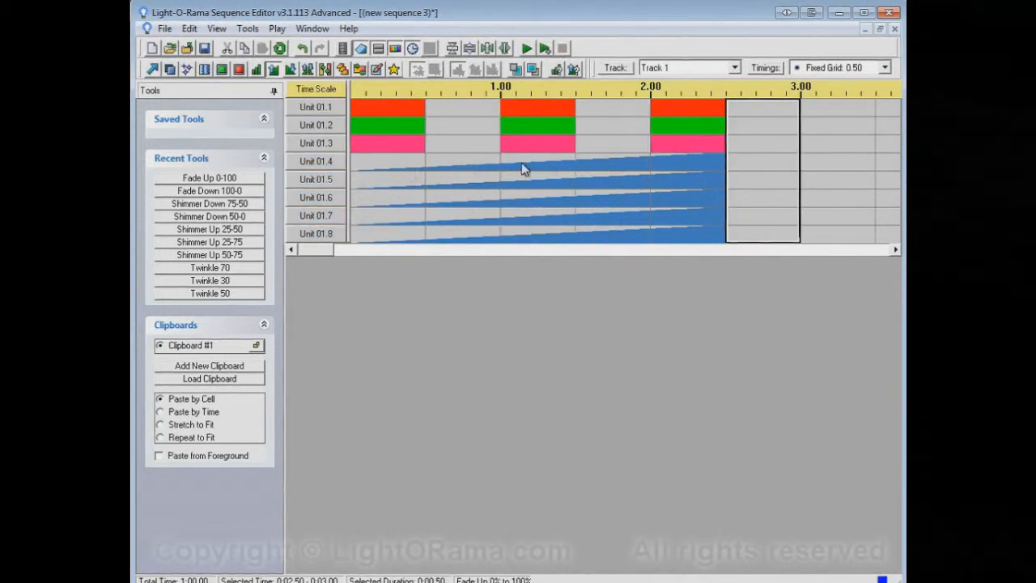
pyautogui.moveTo(670, 248)
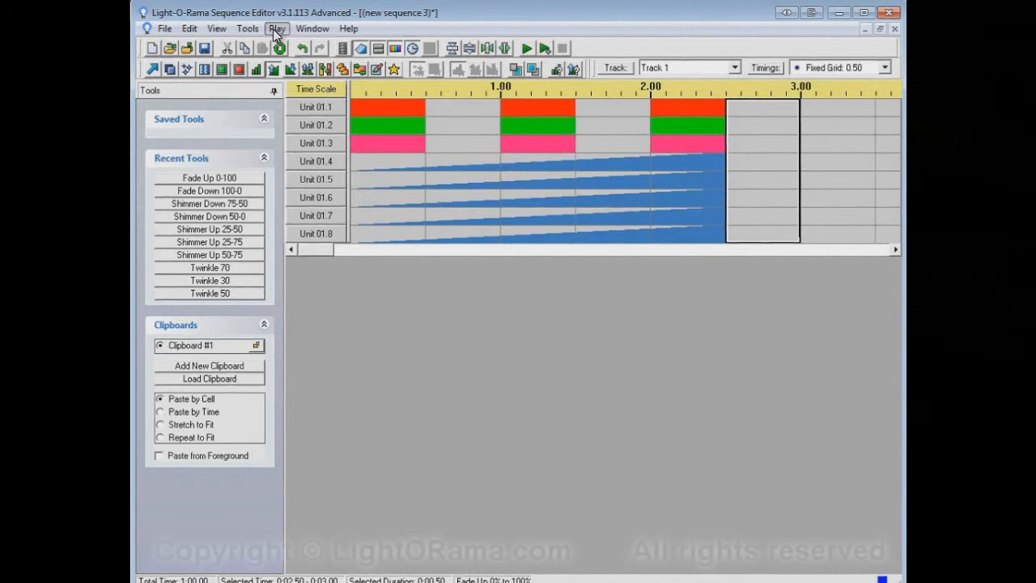
pyautogui.click(278, 29)
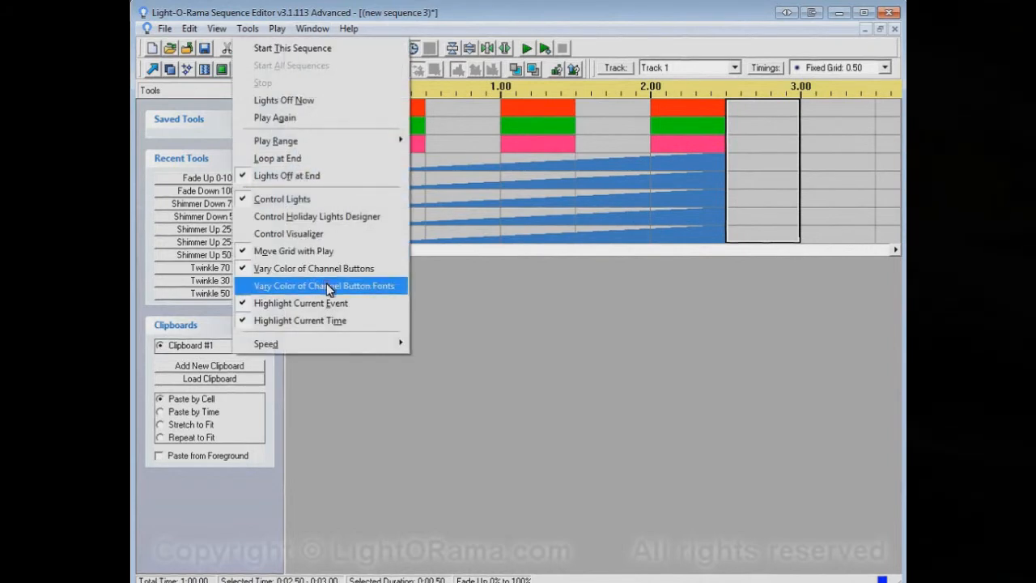
pyautogui.click(324, 285)
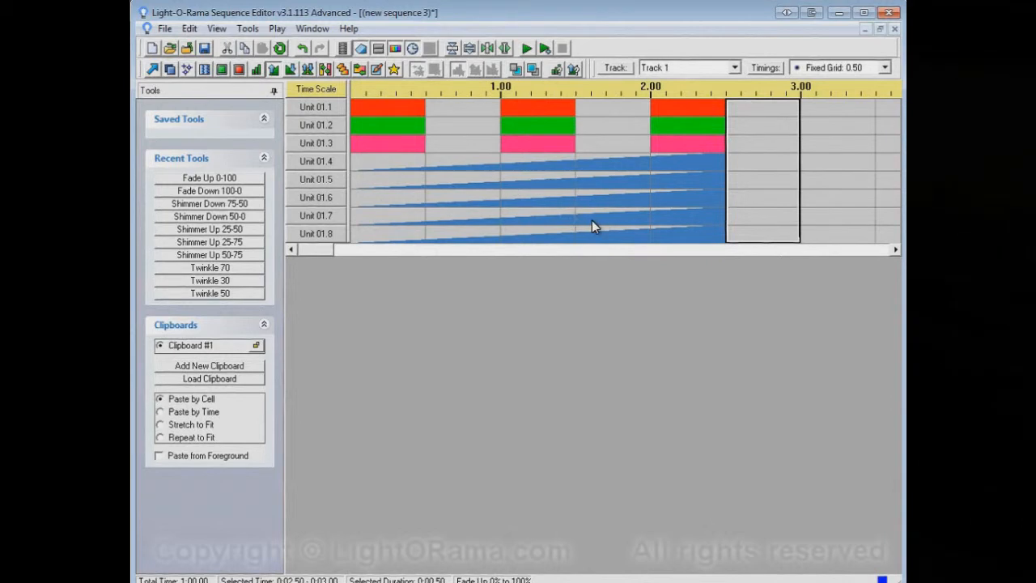
pyautogui.moveTo(615, 307)
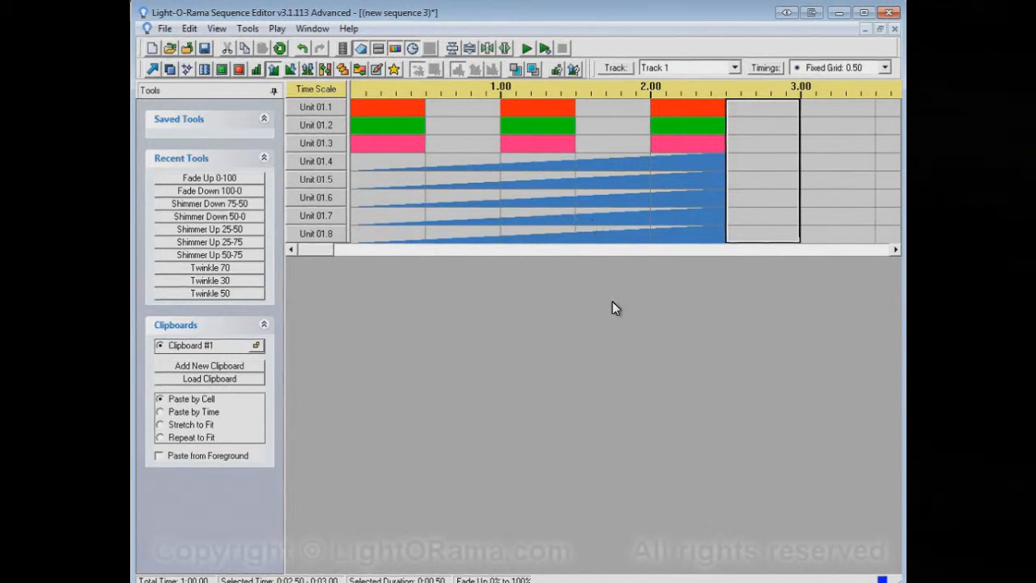
pyautogui.moveTo(495, 193)
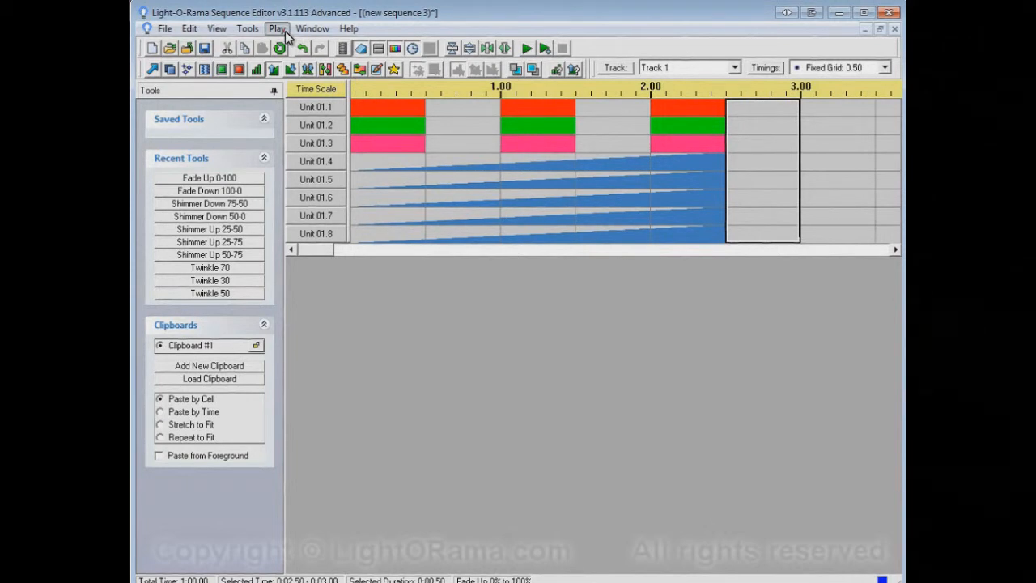
# - Enable channel button colour and font variation under Play, then move to the Edit menu
pyautogui.click(278, 29)
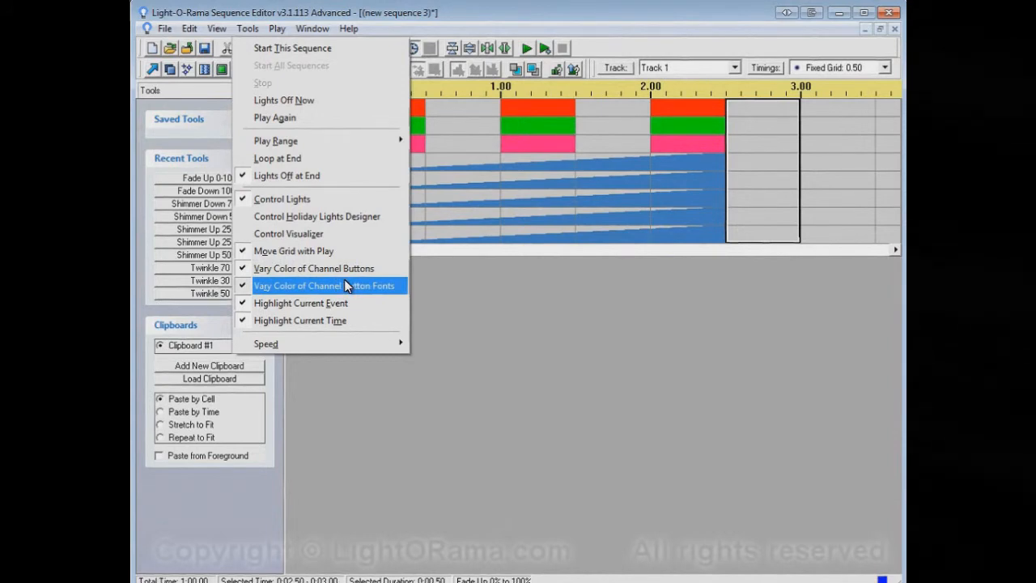
pyautogui.moveTo(364, 288)
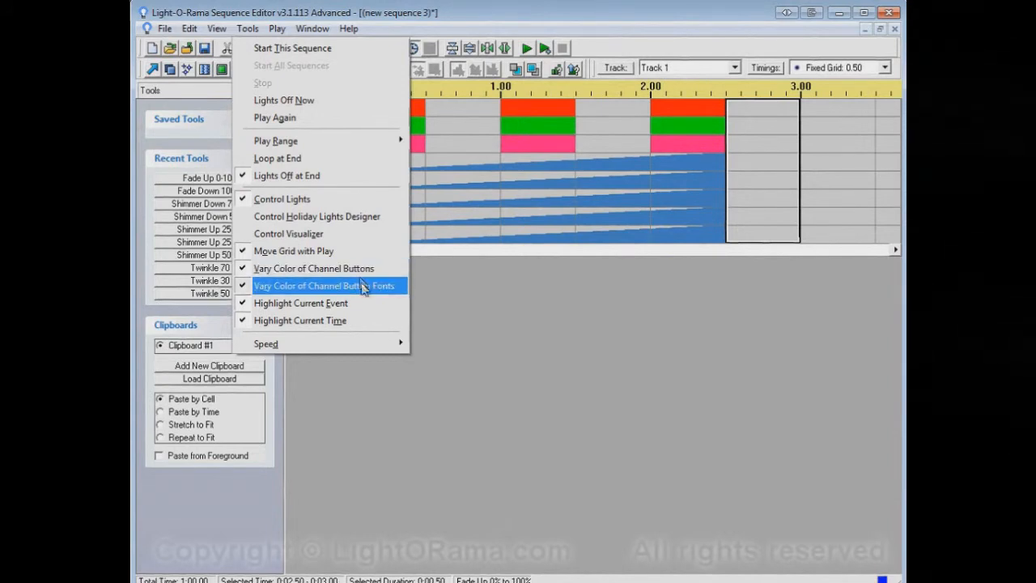
pyautogui.moveTo(327, 269)
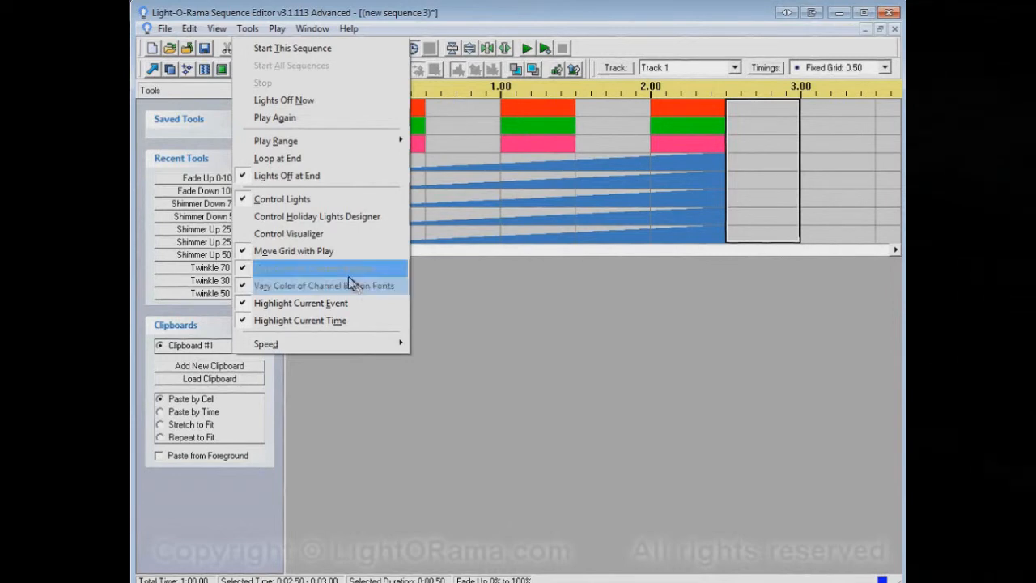
pyautogui.moveTo(314, 268)
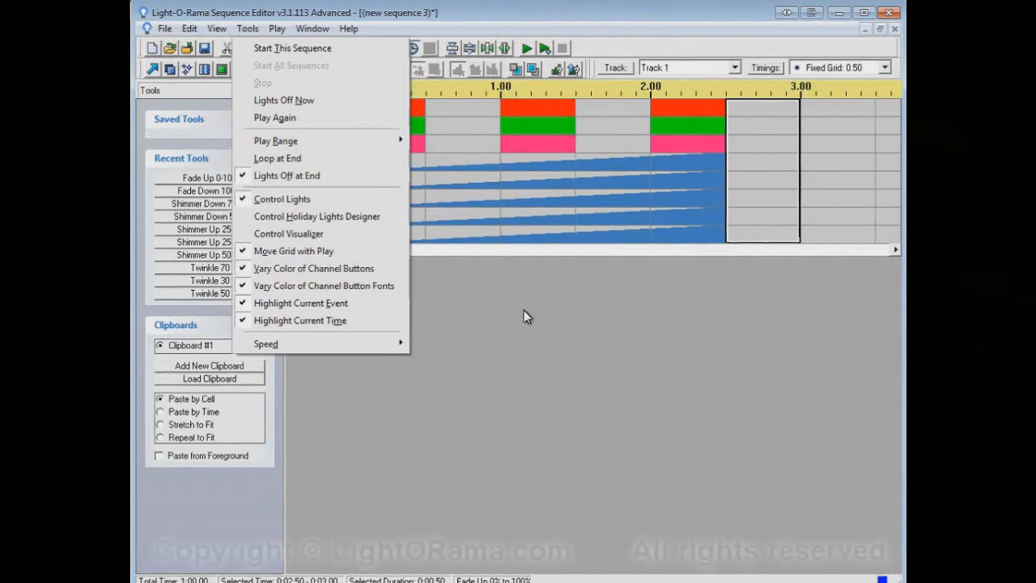
pyautogui.moveTo(301, 279)
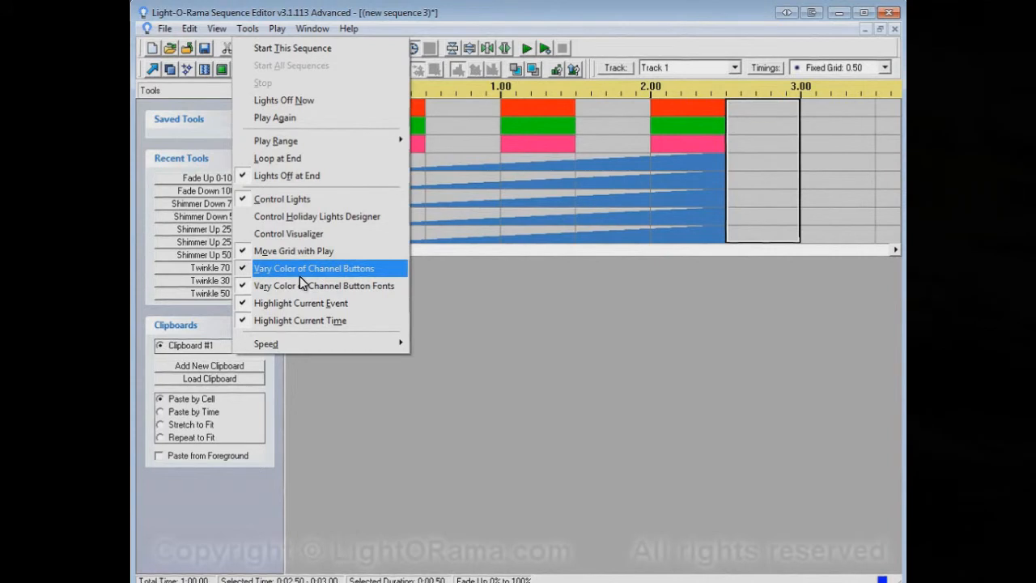
pyautogui.moveTo(489, 285)
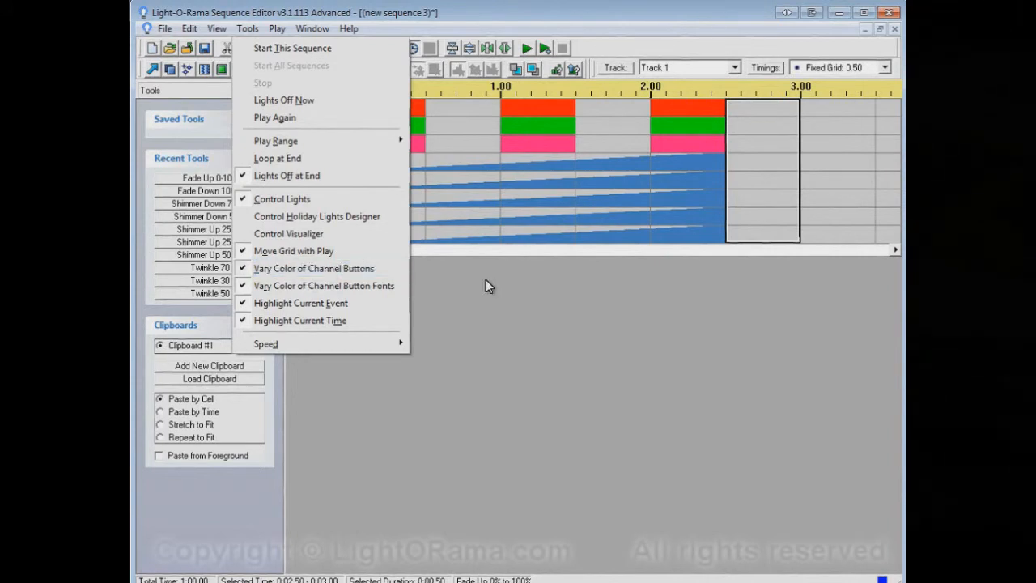
pyautogui.click(482, 288)
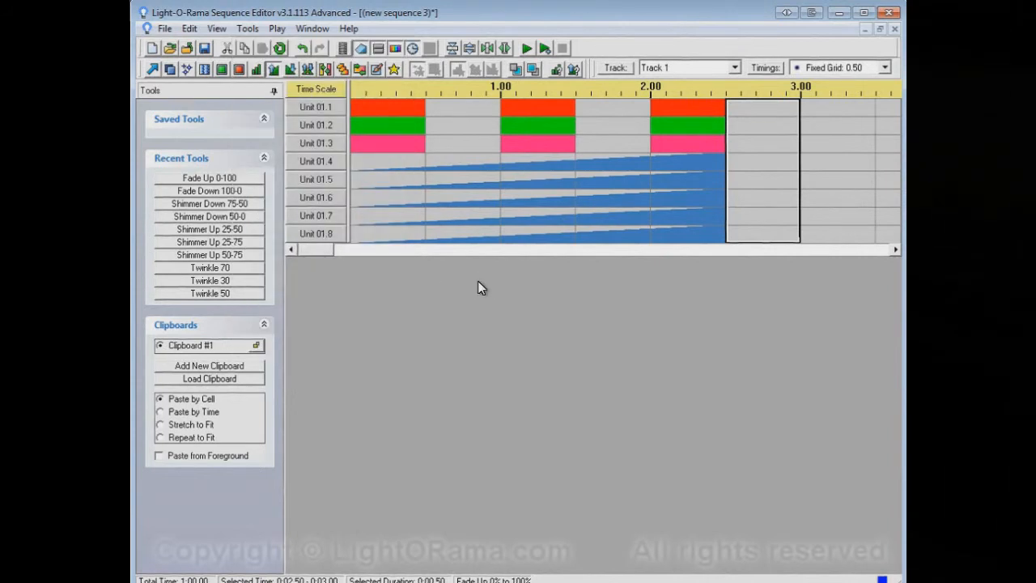
pyautogui.click(190, 29)
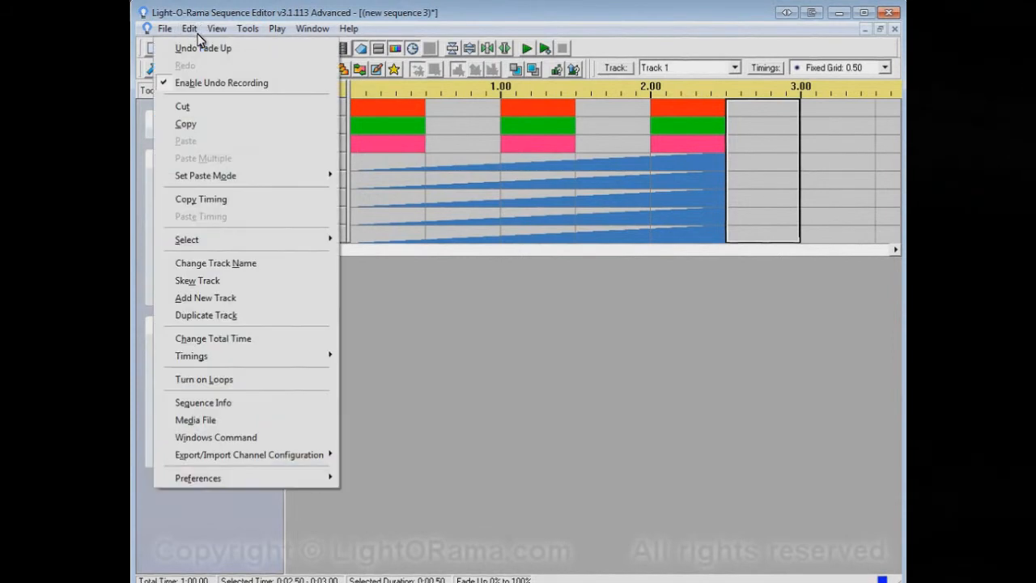
pyautogui.moveTo(197, 477)
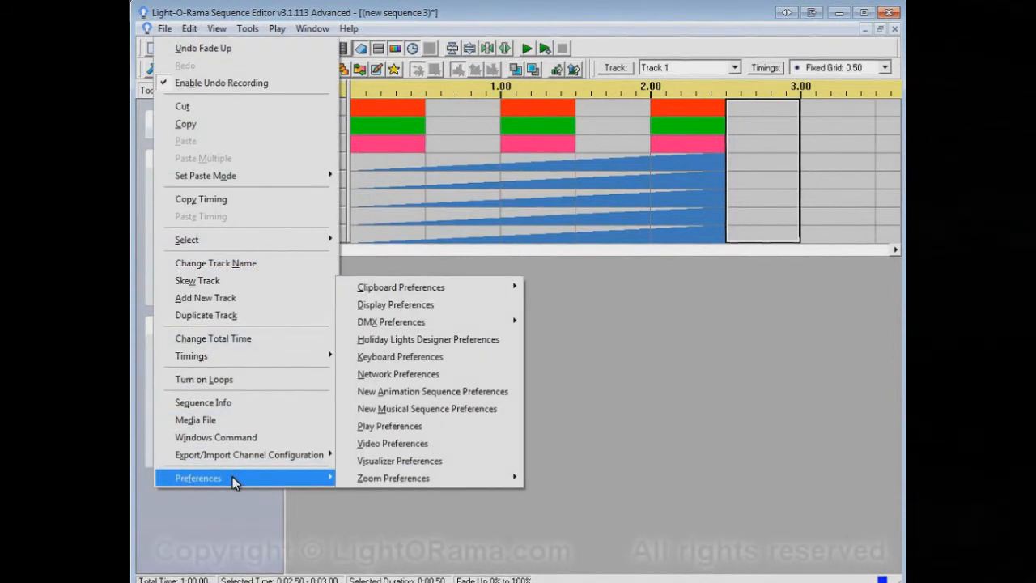
# - In Play Preferences, disable varying channel button colours during play by default and confirm
pyautogui.click(389, 425)
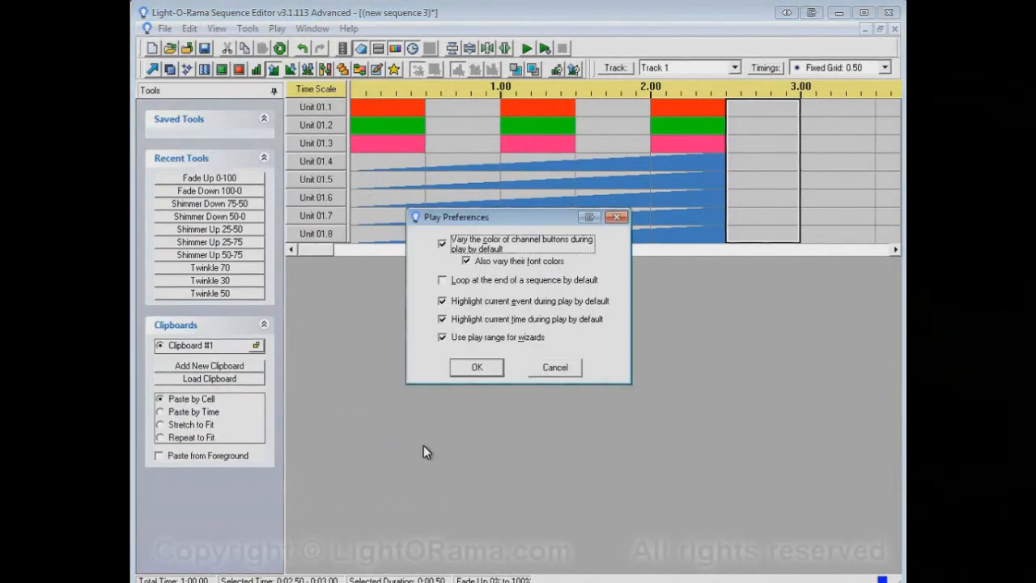
pyautogui.moveTo(498, 240)
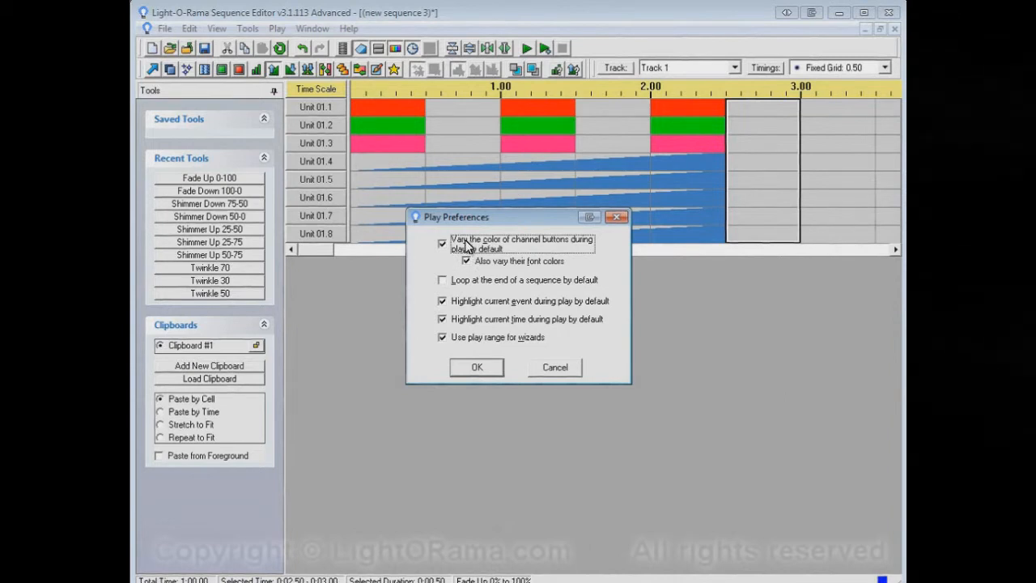
pyautogui.click(442, 243)
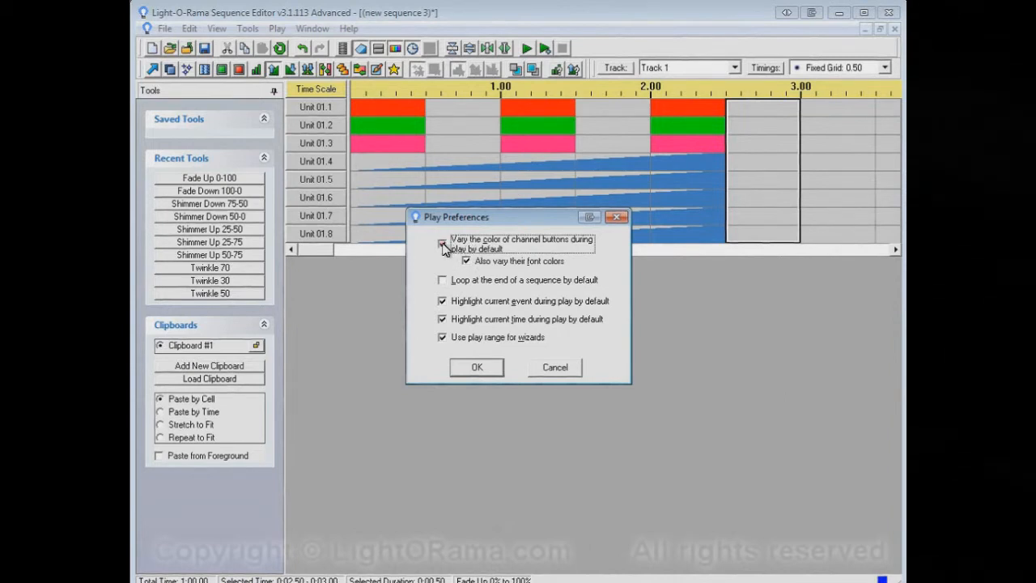
pyautogui.click(442, 243)
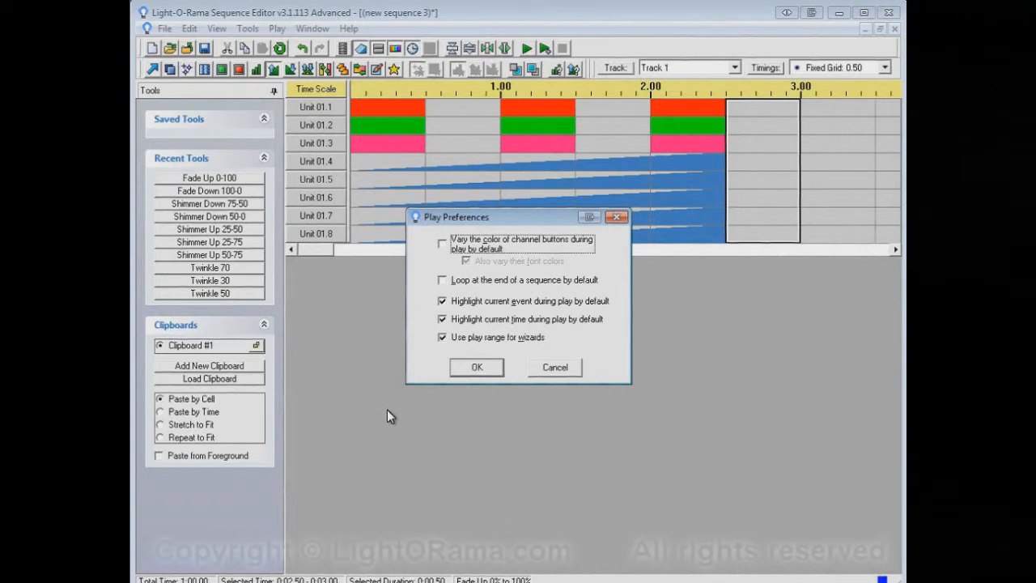
pyautogui.moveTo(394, 97)
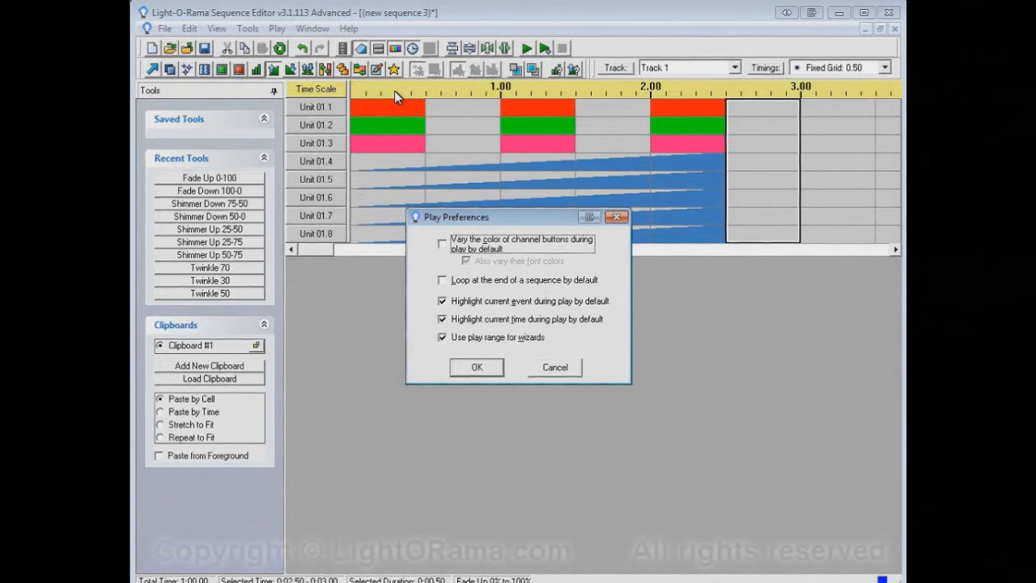
pyautogui.moveTo(278, 33)
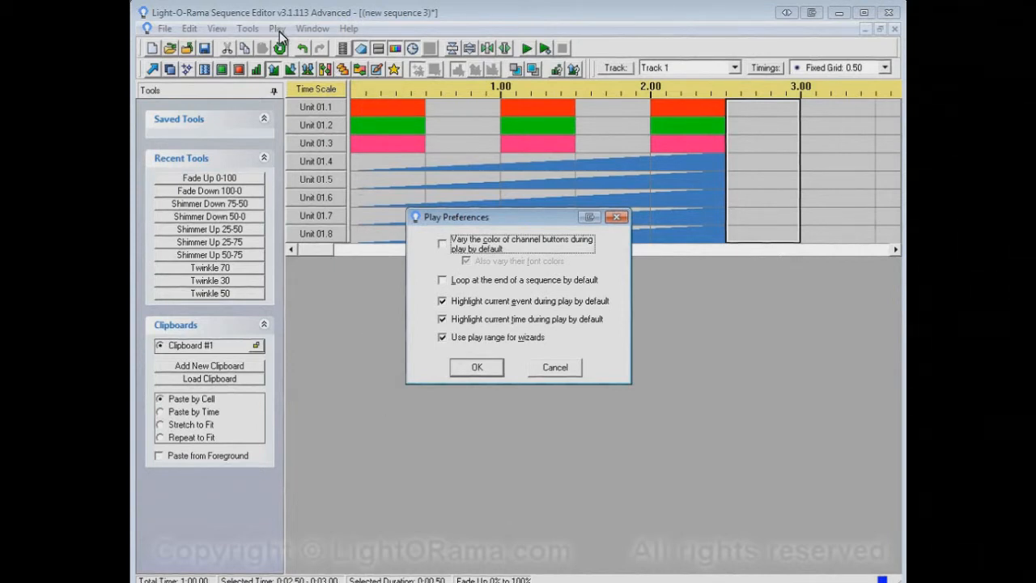
pyautogui.moveTo(419, 140)
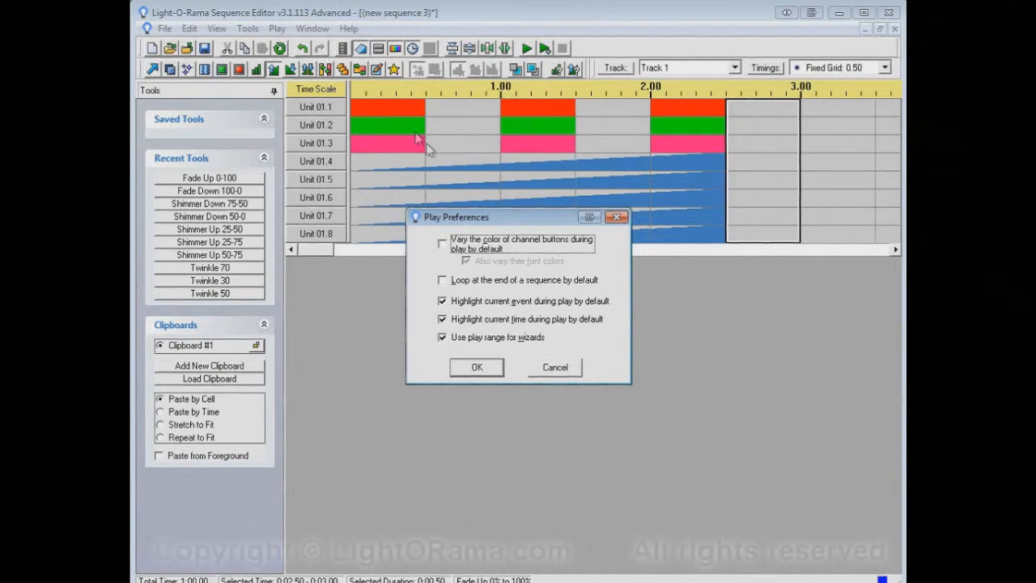
pyautogui.click(441, 243)
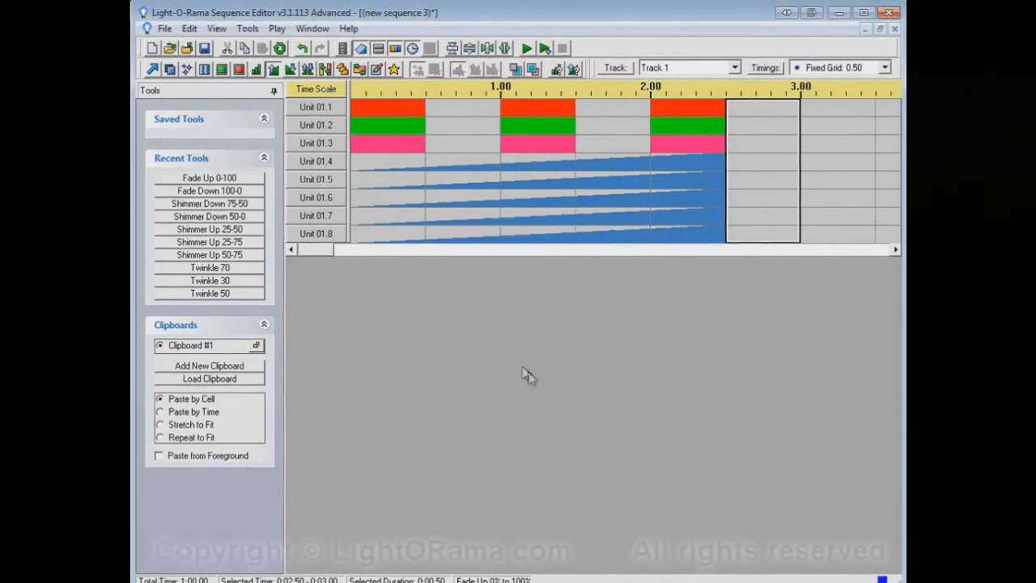
pyautogui.moveTo(543, 320)
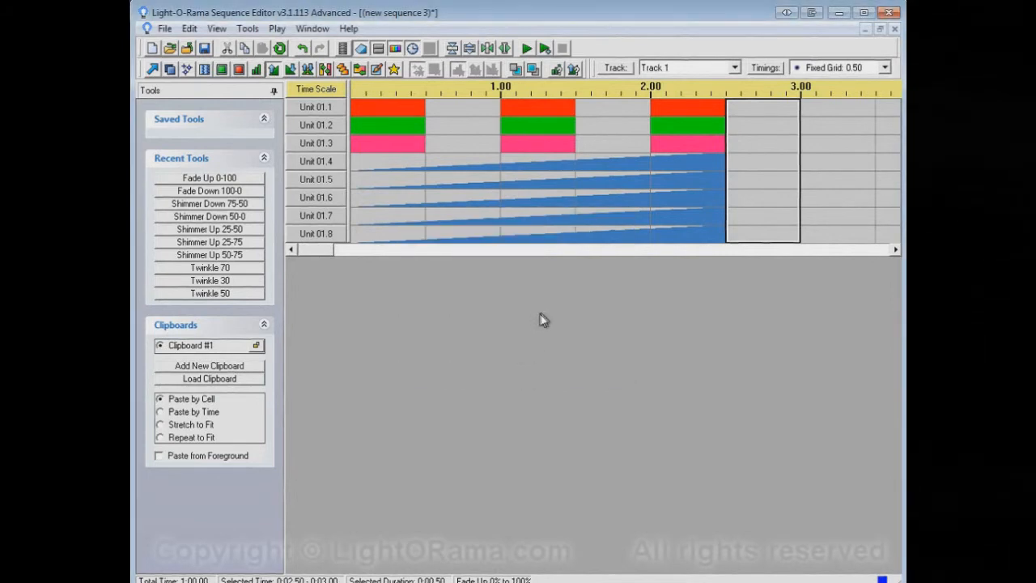
pyautogui.moveTo(446, 200)
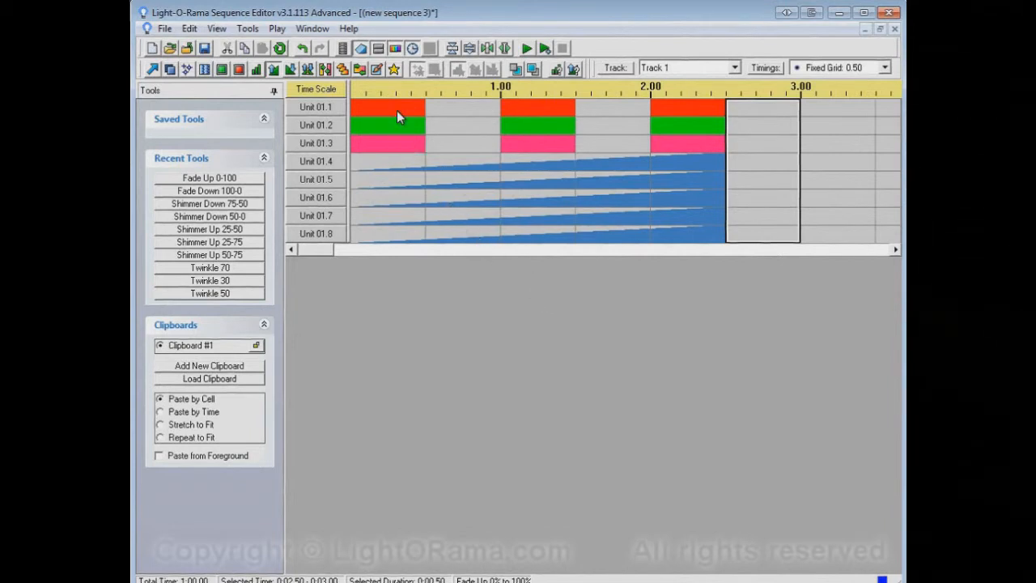
pyautogui.moveTo(510, 159)
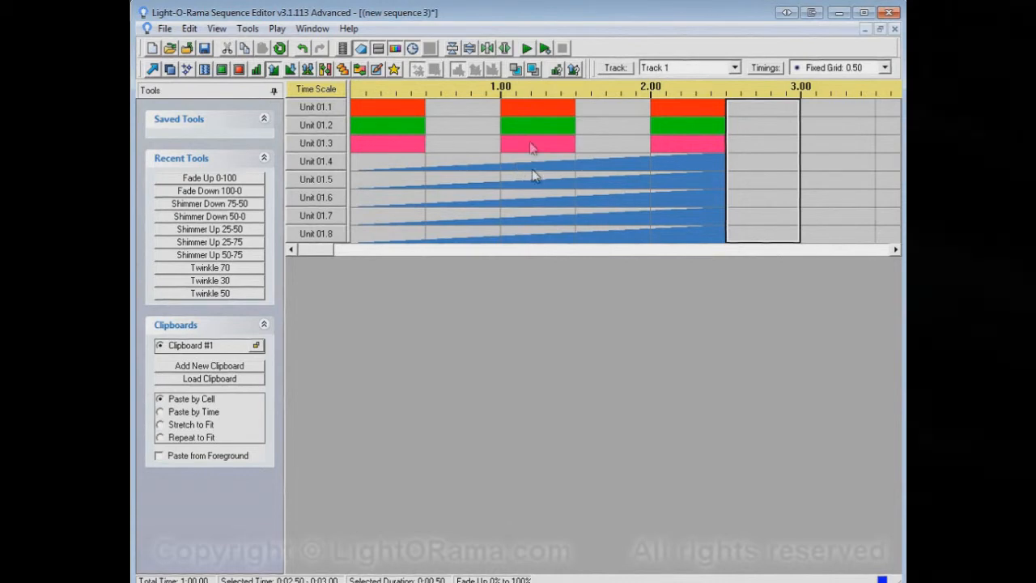
pyautogui.moveTo(337, 129)
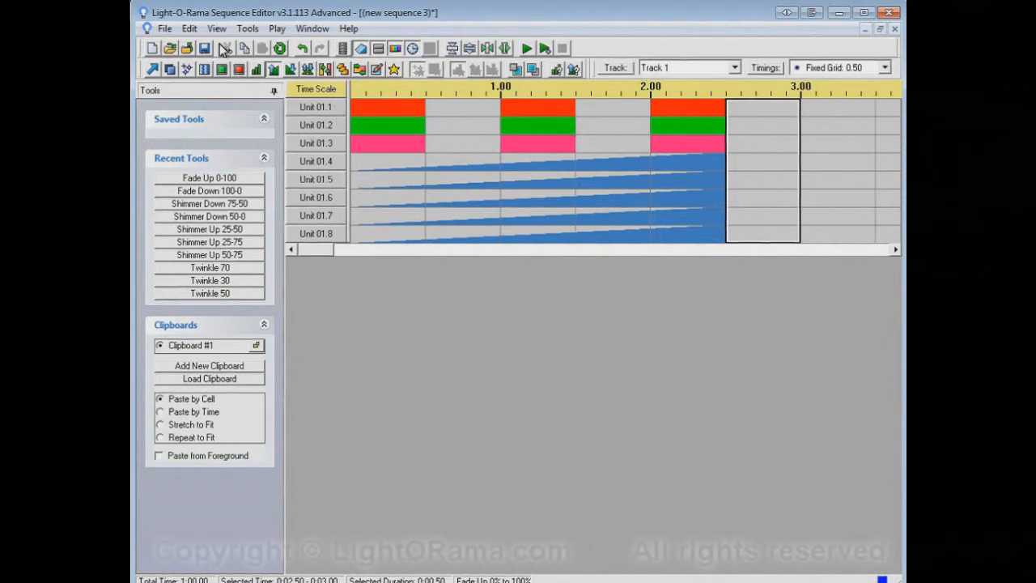
pyautogui.click(214, 29)
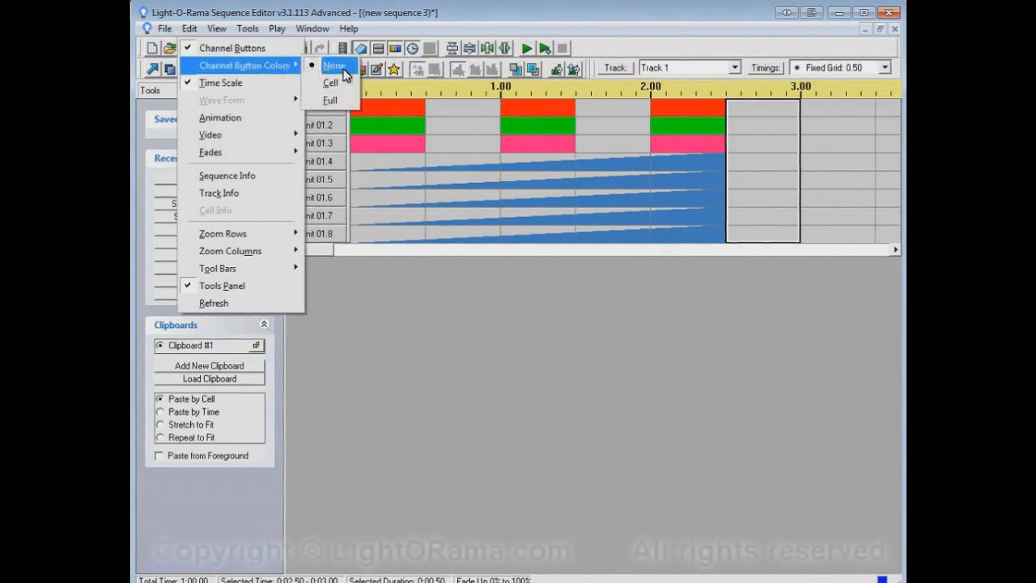
pyautogui.moveTo(330, 83)
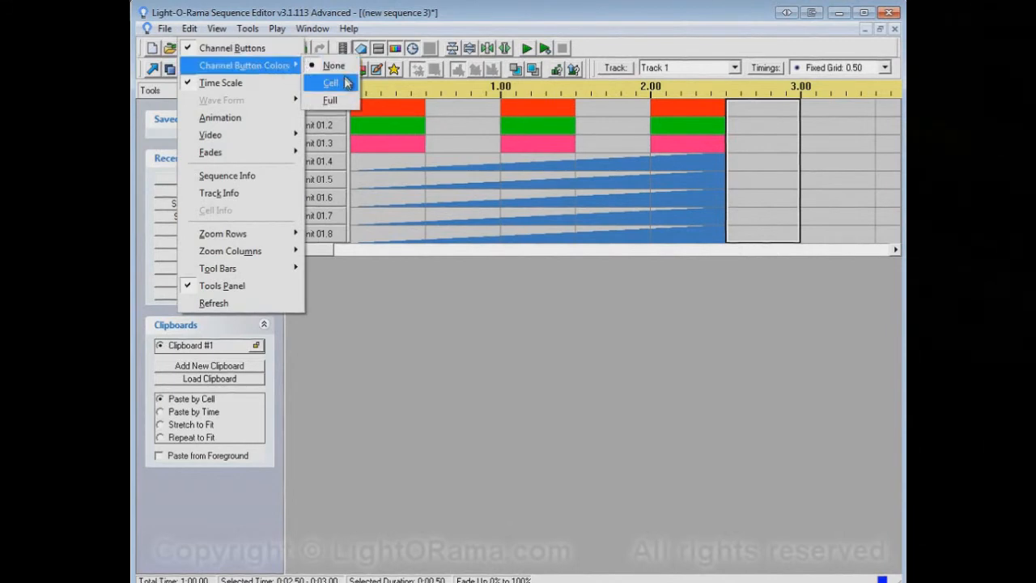
# - Set Channel Button Colors to Full so buttons show red, green, pink and blue
pyautogui.click(330, 81)
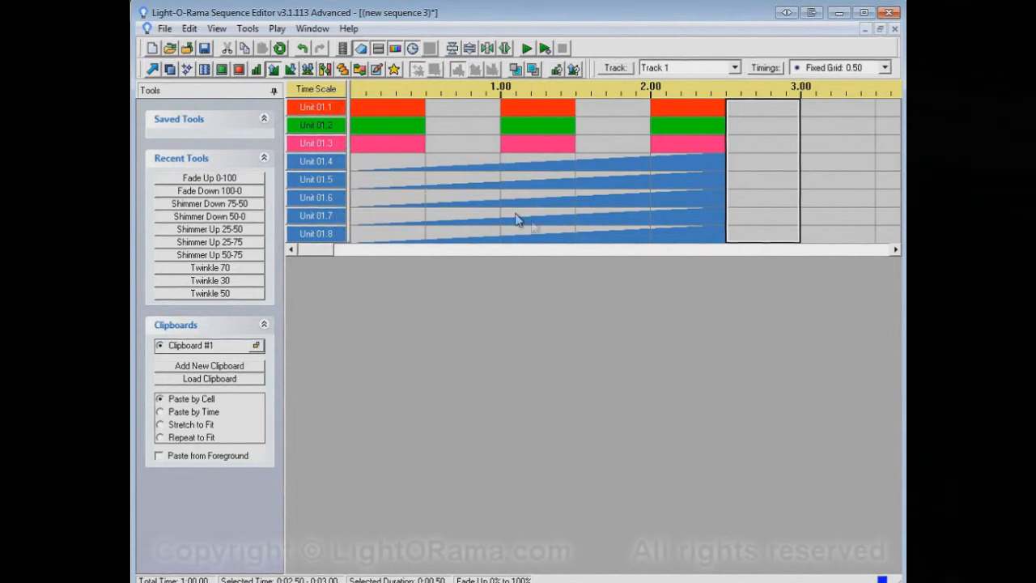
pyautogui.moveTo(476, 214)
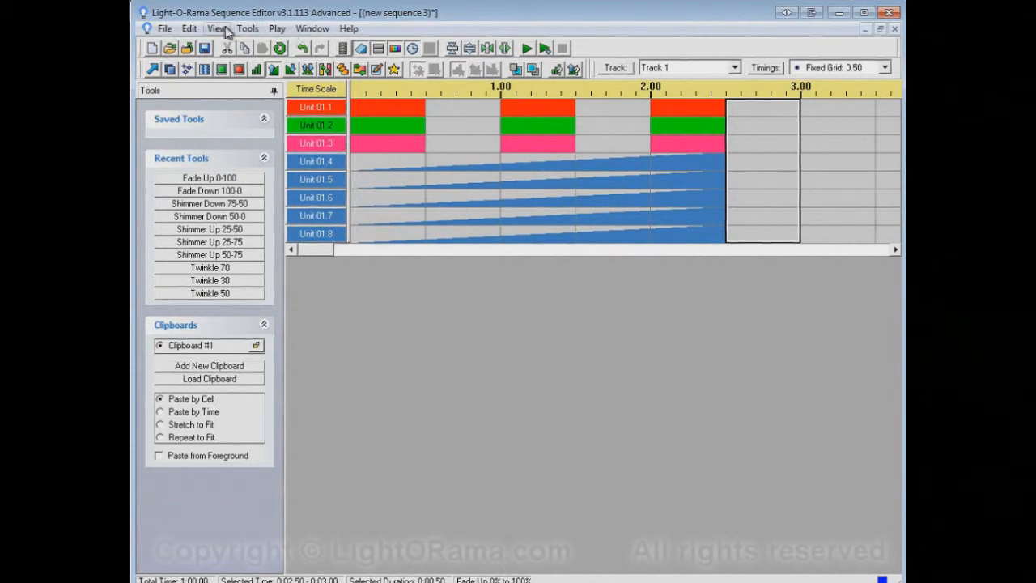
pyautogui.click(217, 29)
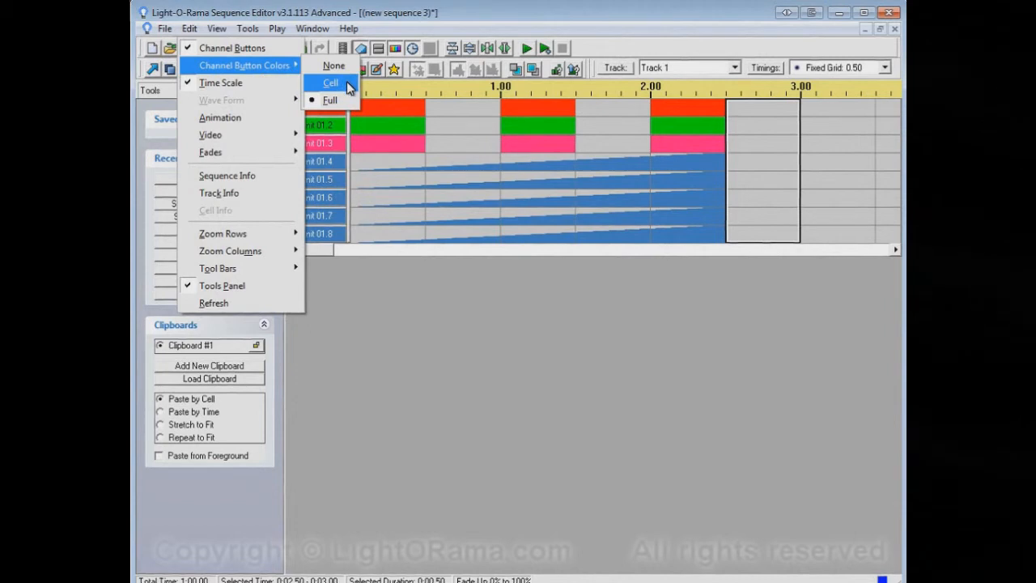
# - Set Channel Button Colors to Cell so unselected buttons appear plain gray
pyautogui.click(330, 83)
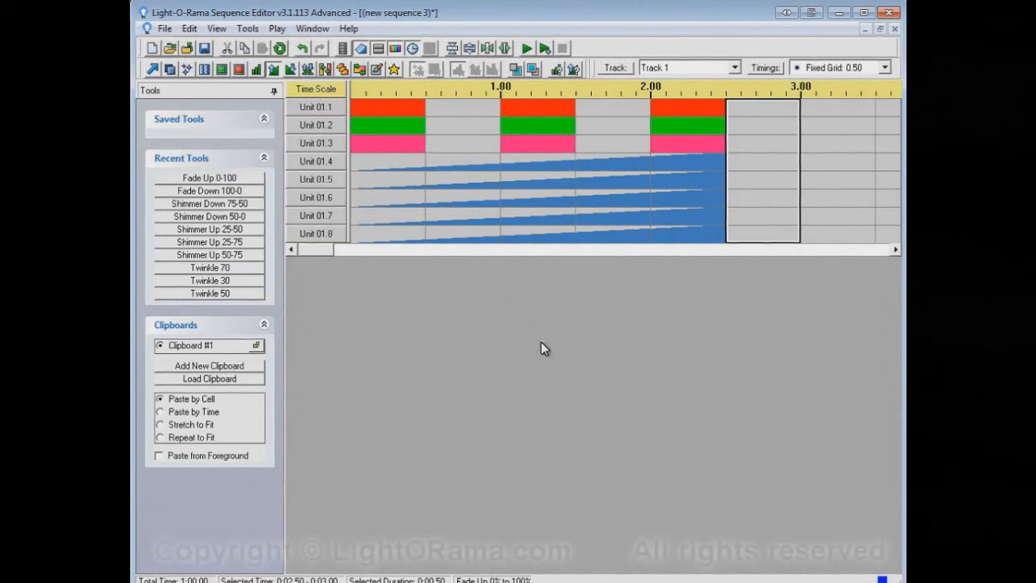
pyautogui.moveTo(324, 114)
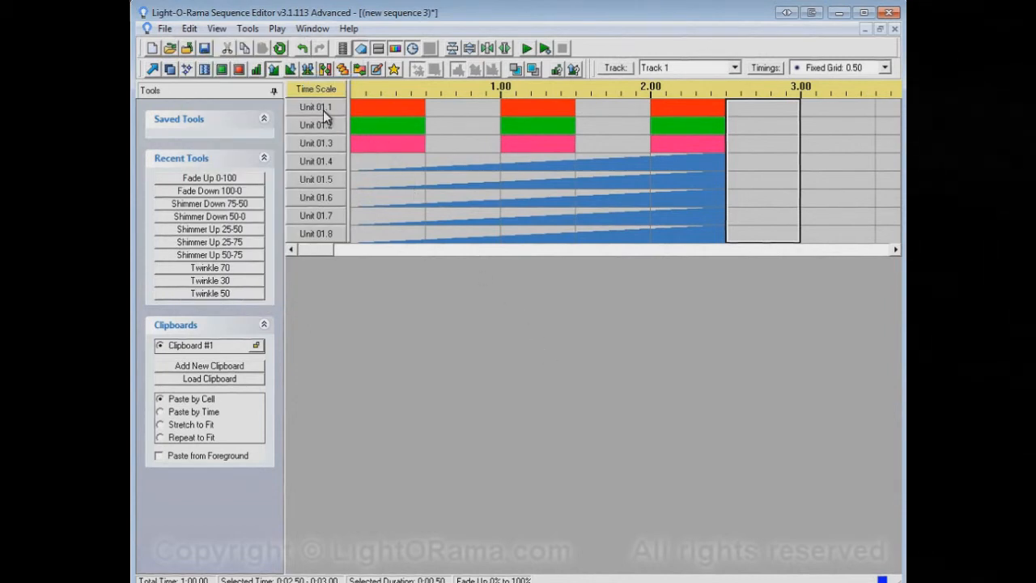
pyautogui.moveTo(376, 324)
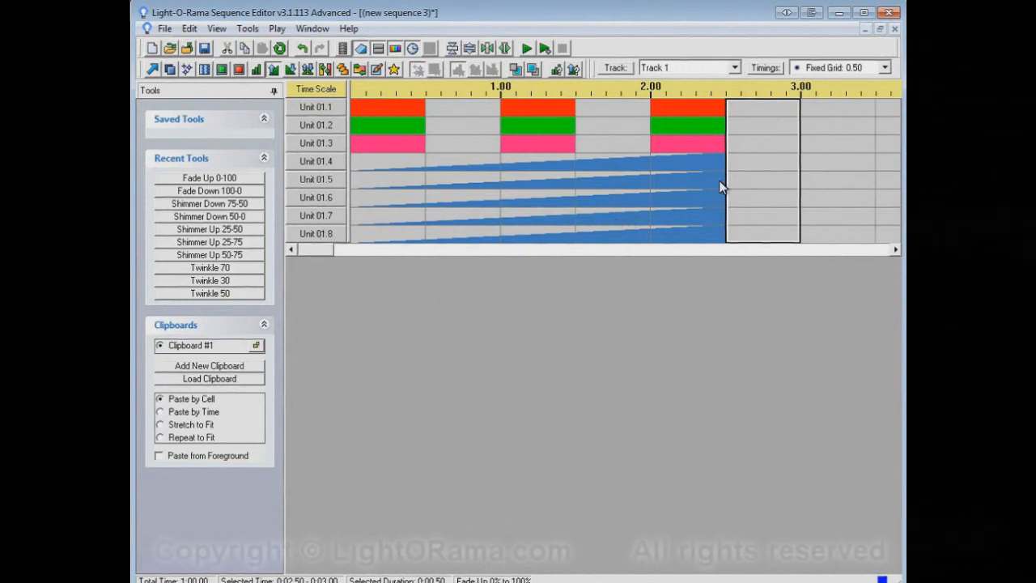
pyautogui.moveTo(774, 178)
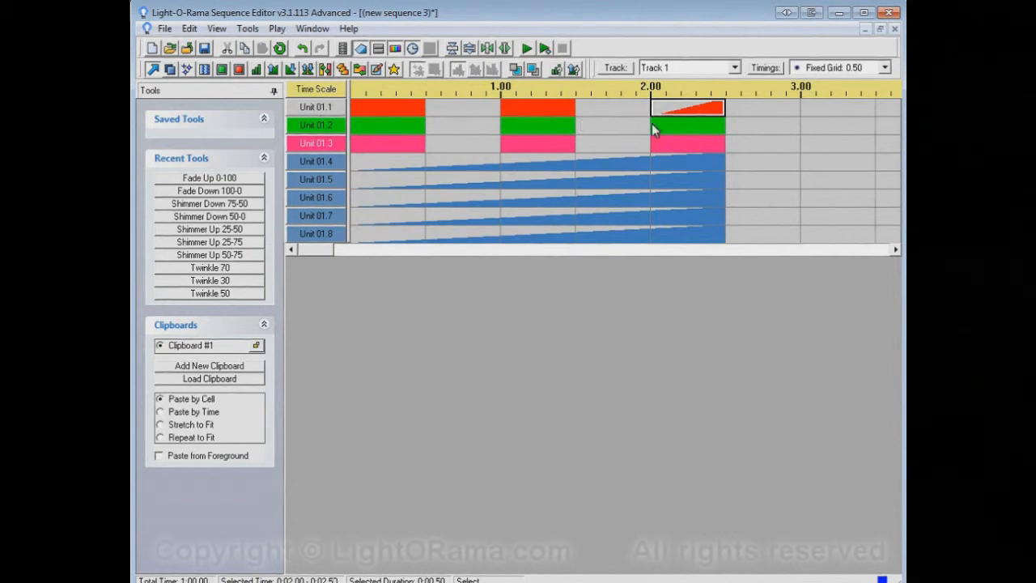
pyautogui.moveTo(647, 218)
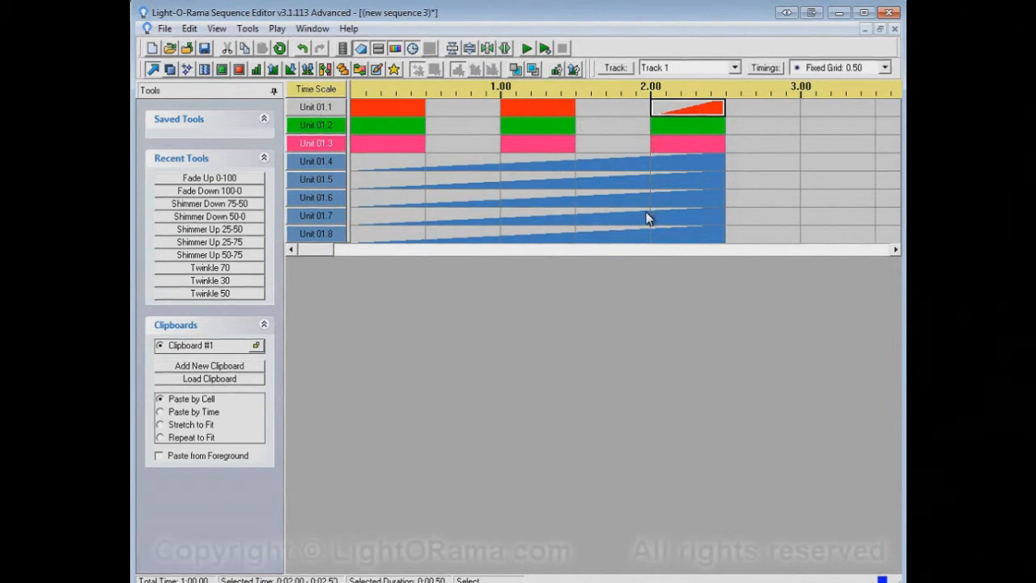
pyautogui.moveTo(612, 126)
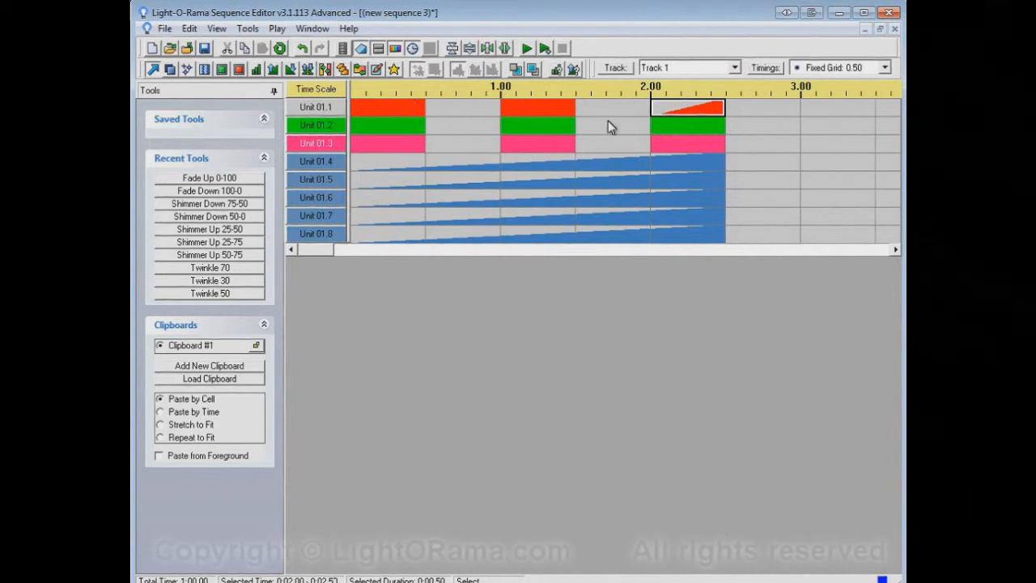
pyautogui.moveTo(655, 122)
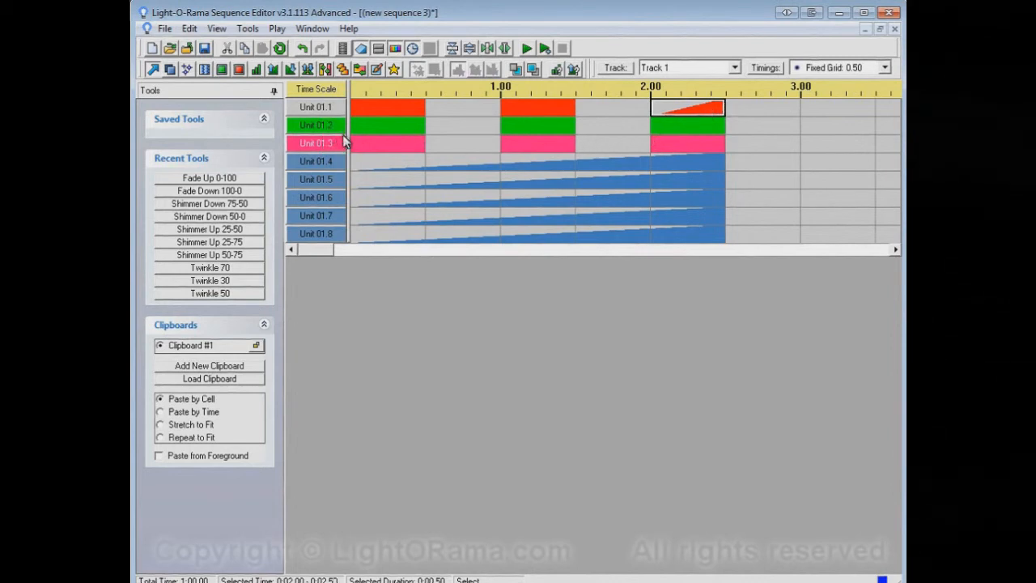
pyautogui.moveTo(693, 144)
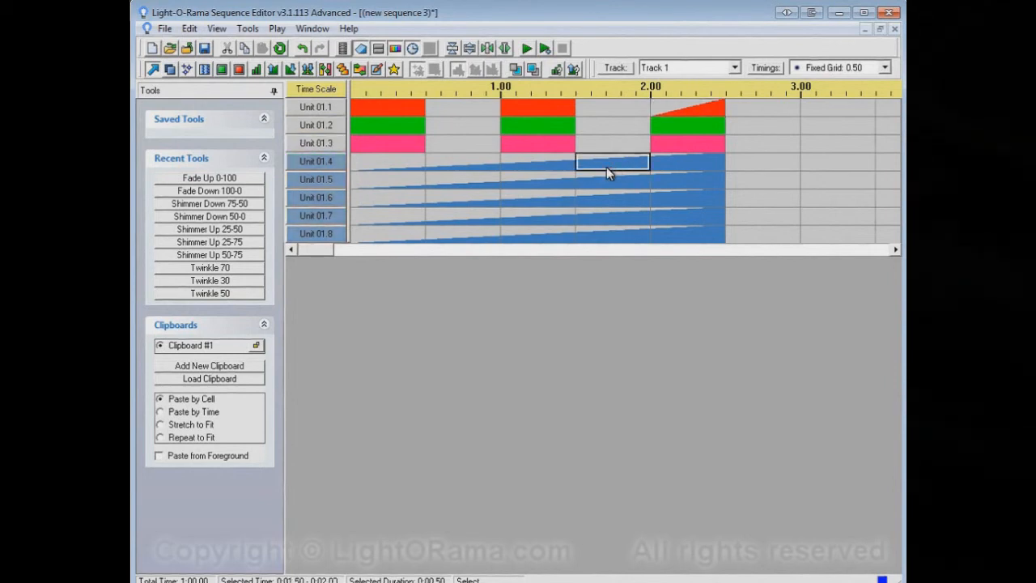
# - Select cells at different times to watch the channel buttons take Cell-mode colours
pyautogui.click(461, 165)
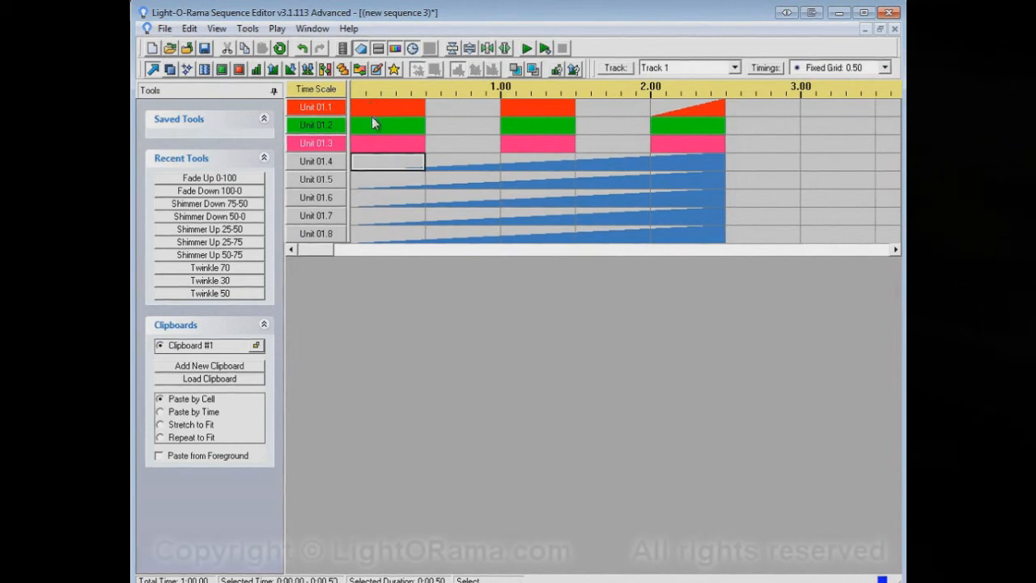
pyautogui.click(534, 162)
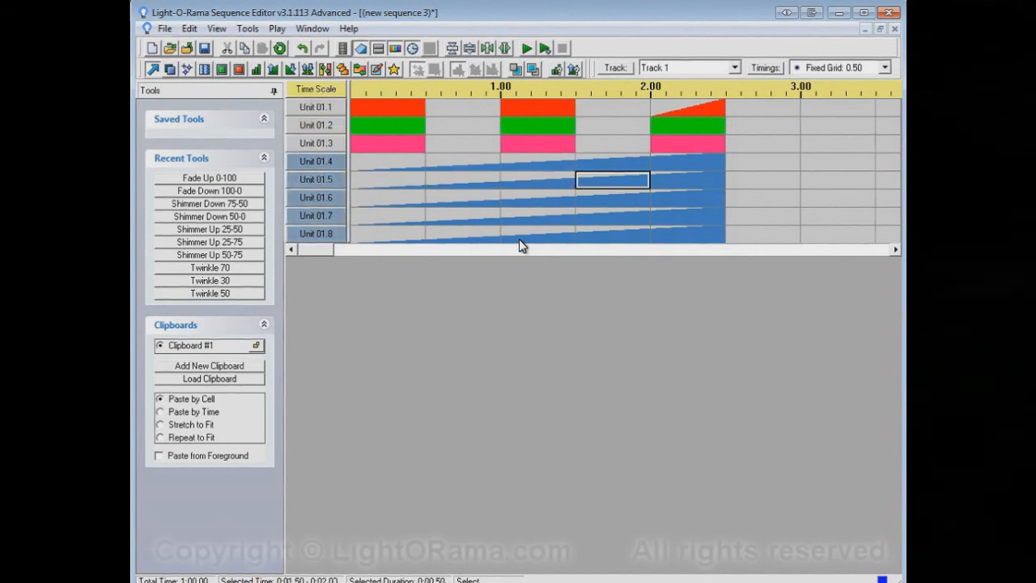
pyautogui.click(610, 124)
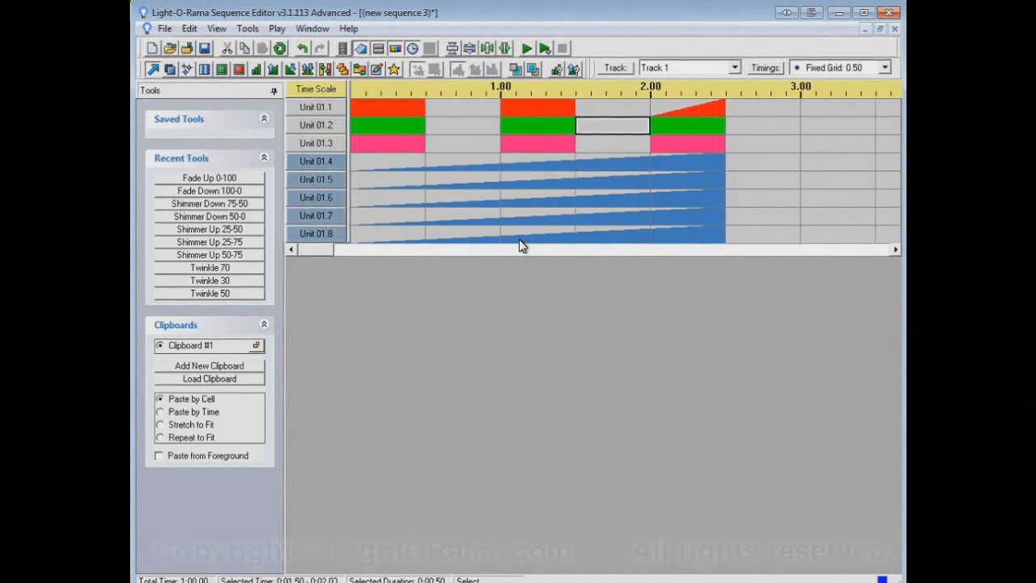